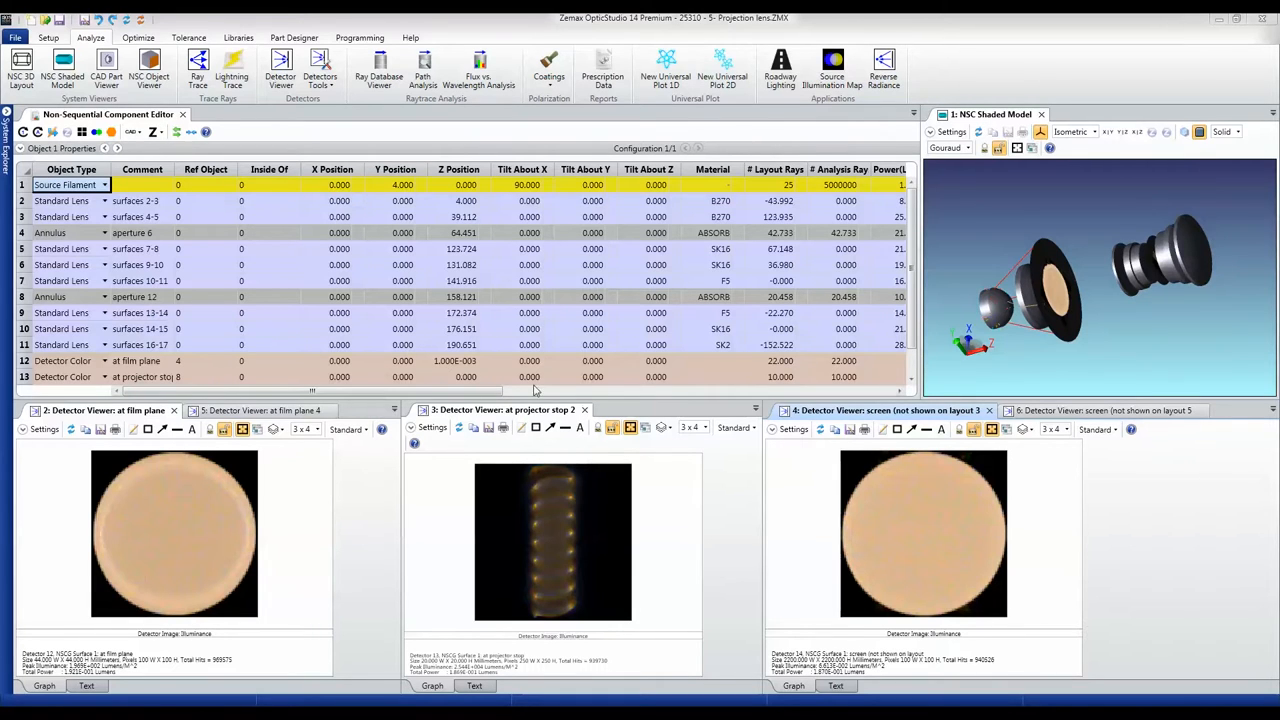
- Review the filament source's layout and analysis ray counts, power, length and radius
{"action": "scroll", "scroll_direction": "right", "scroll_amount": 3}
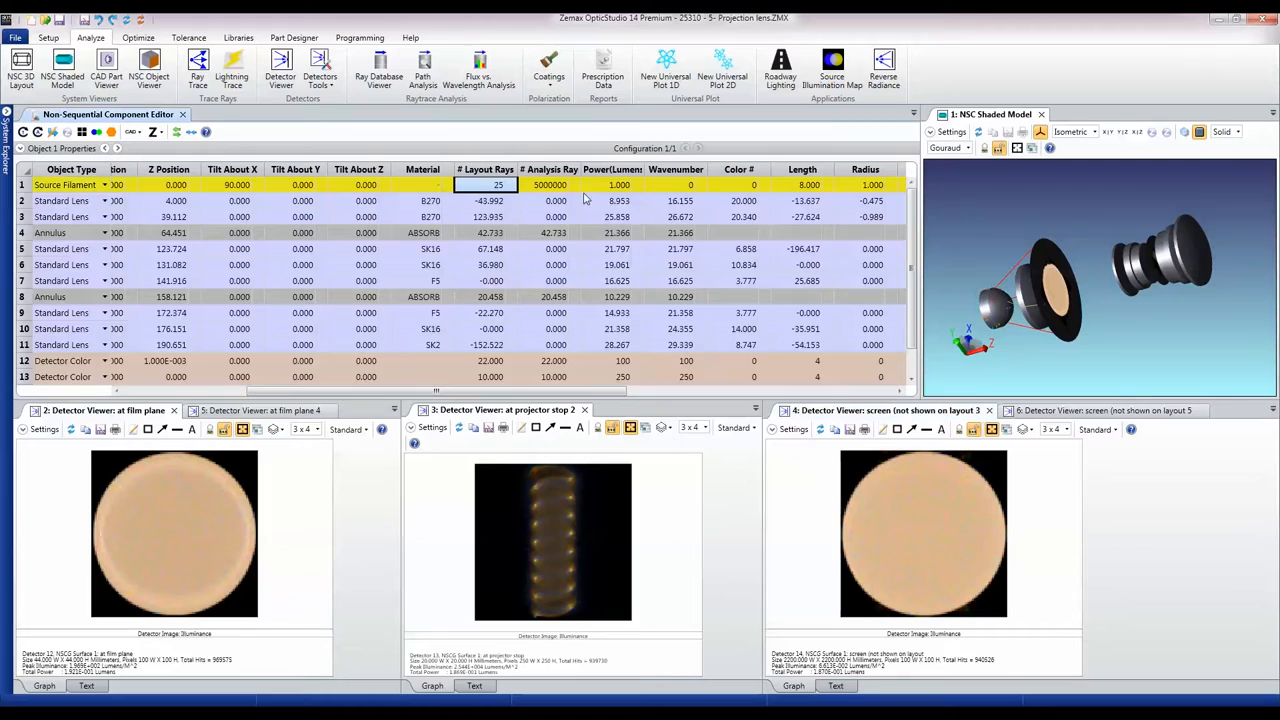
{"action": "left_click", "coordinate": [549, 185]}
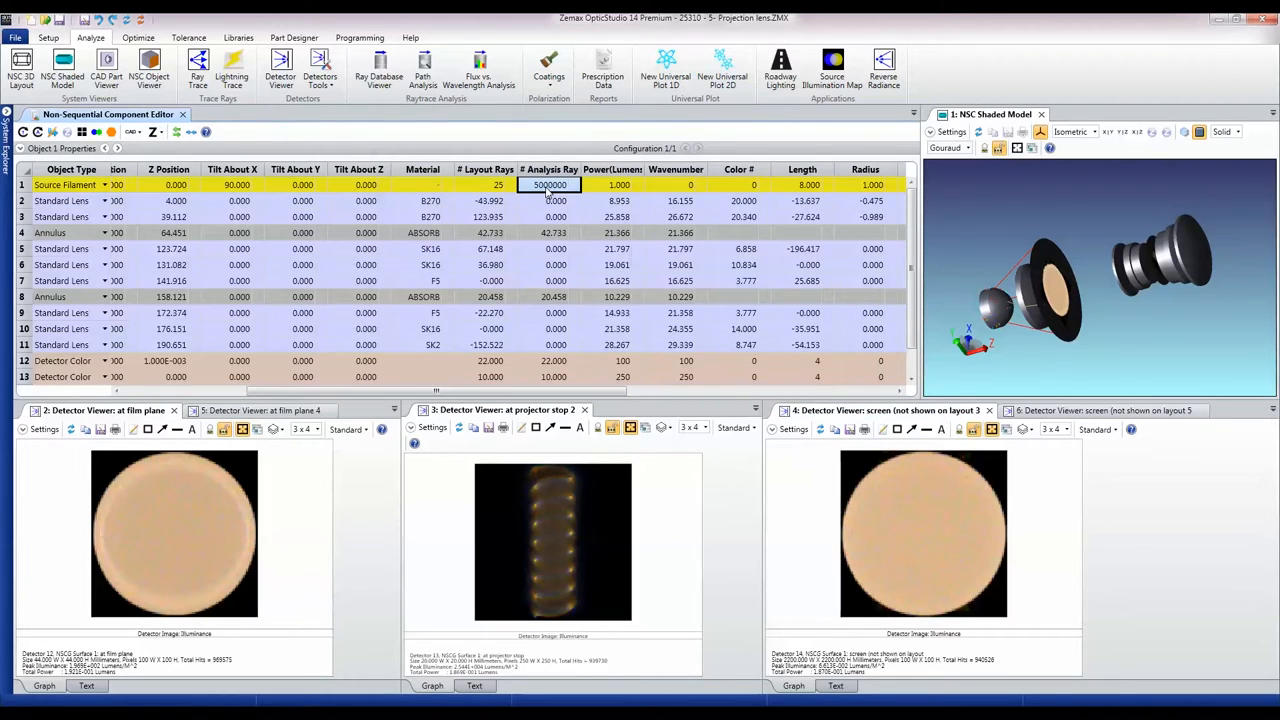
{"action": "left_click", "coordinate": [486, 185]}
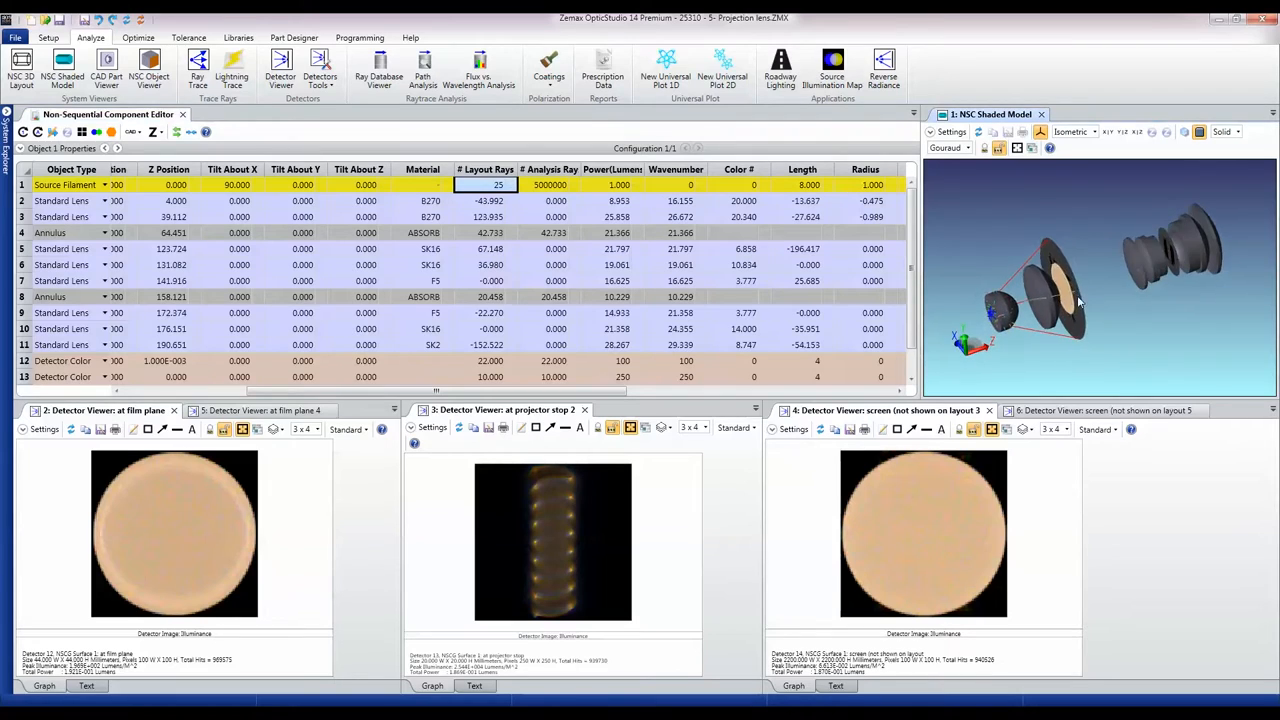
{"action": "left_click", "coordinate": [612, 185]}
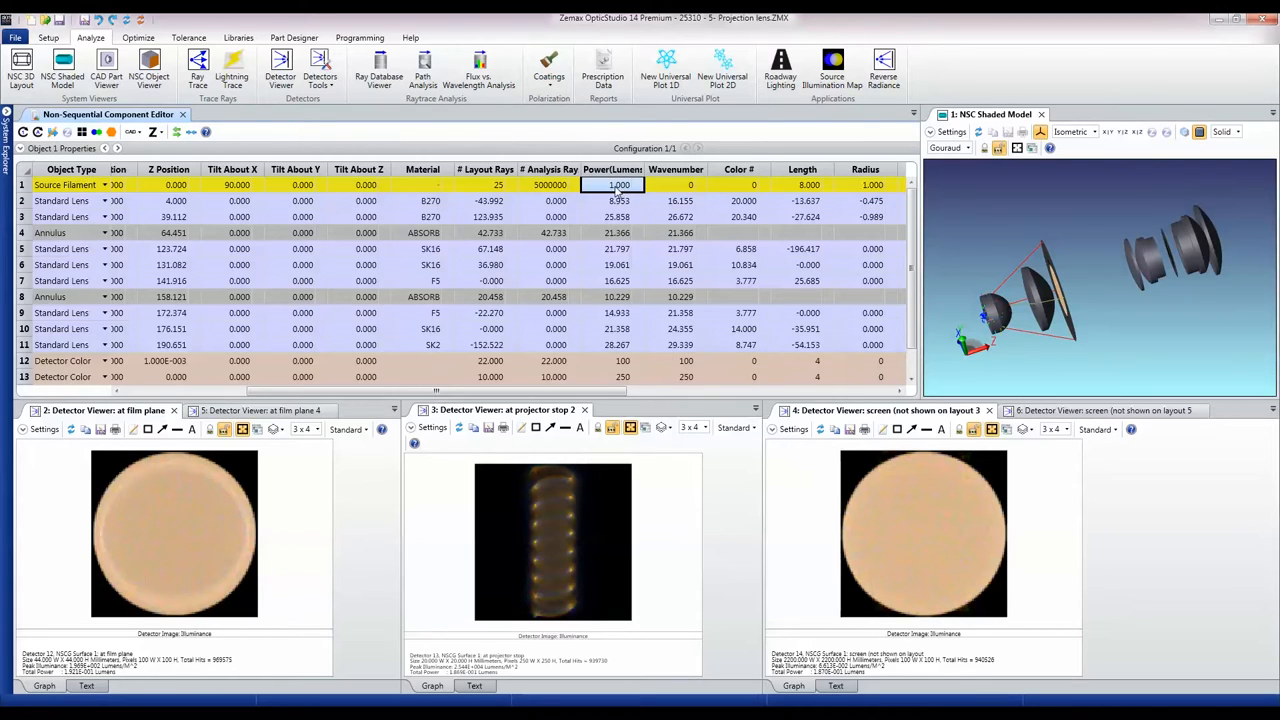
{"action": "left_click", "coordinate": [803, 185]}
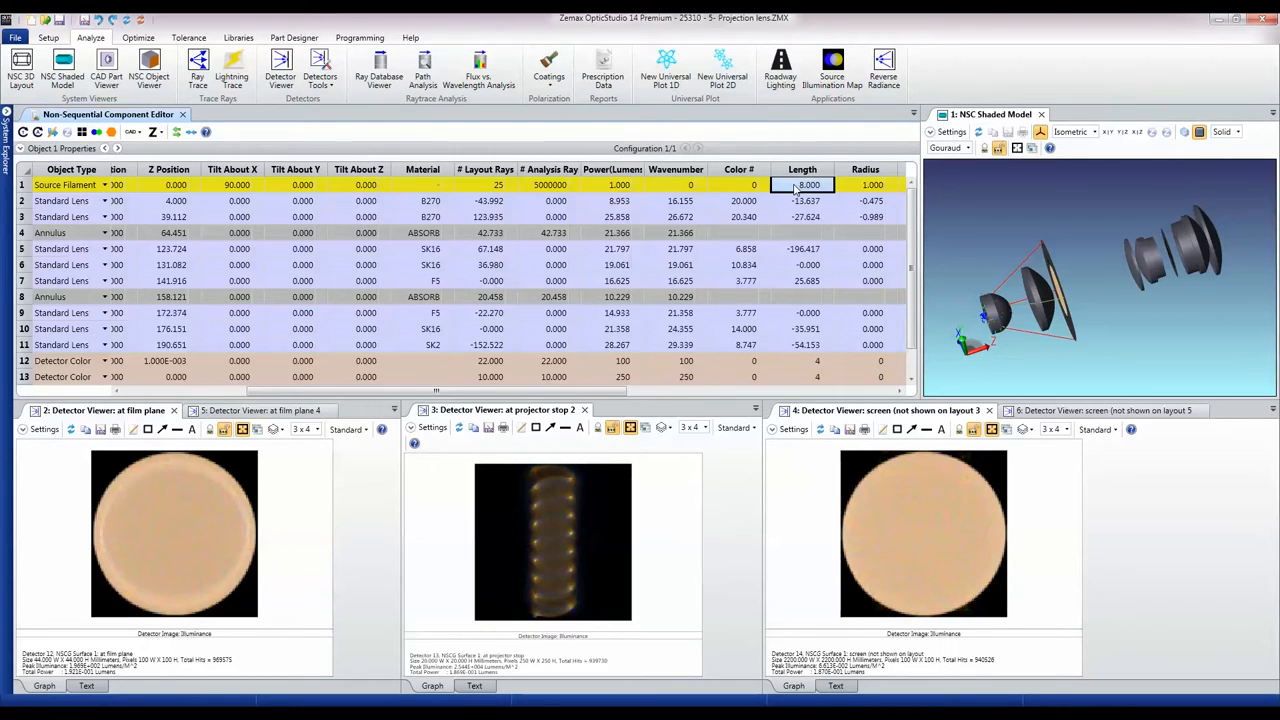
{"action": "left_click", "coordinate": [869, 185]}
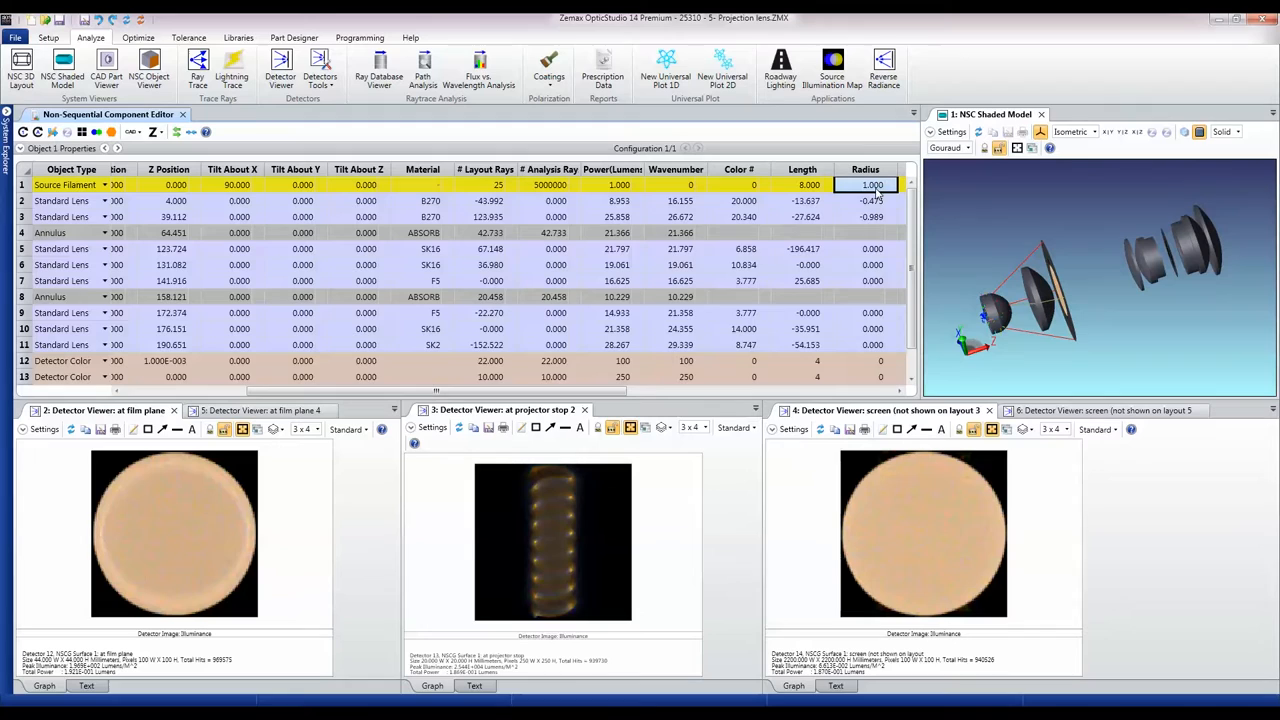
{"action": "left_click", "coordinate": [875, 184]}
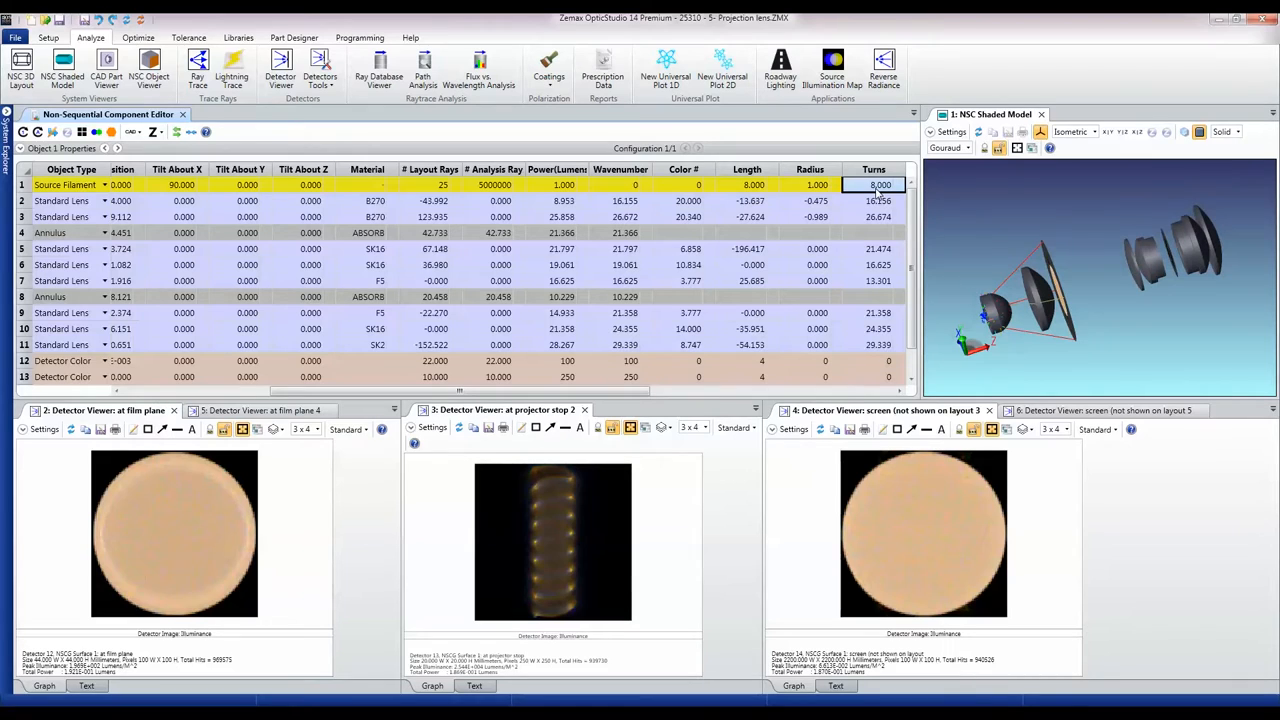
- Orbit the model and review the film plane and projector stop detector parameters
{"action": "left_click_drag", "start_coordinate": [1050, 280], "coordinate": [1020, 320]}
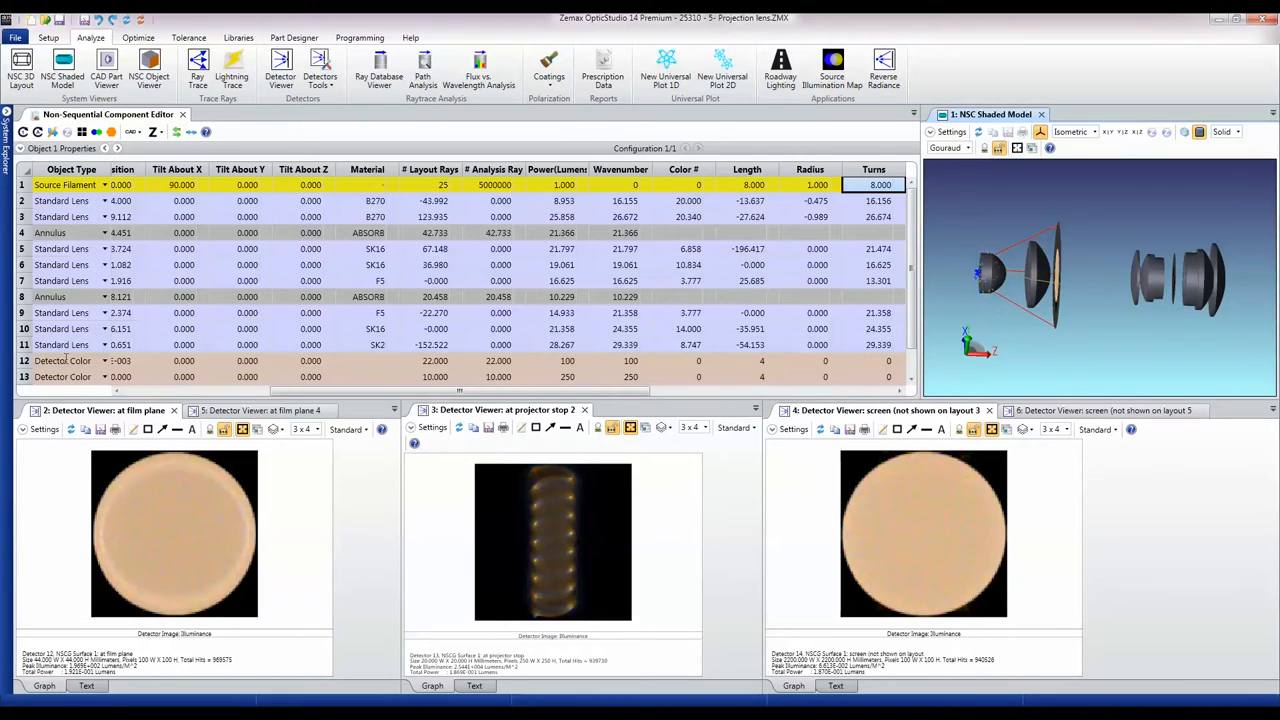
{"action": "left_click", "coordinate": [70, 360]}
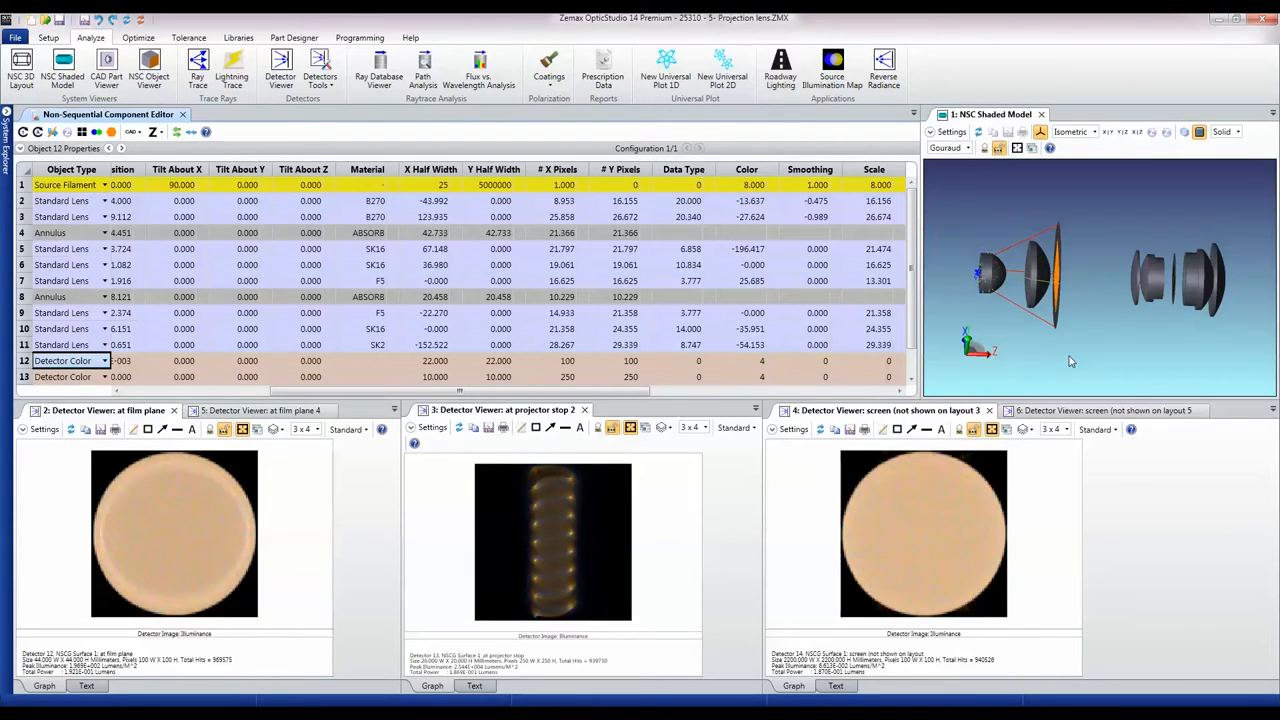
{"action": "left_click_drag", "start_coordinate": [1070, 300], "coordinate": [1050, 290]}
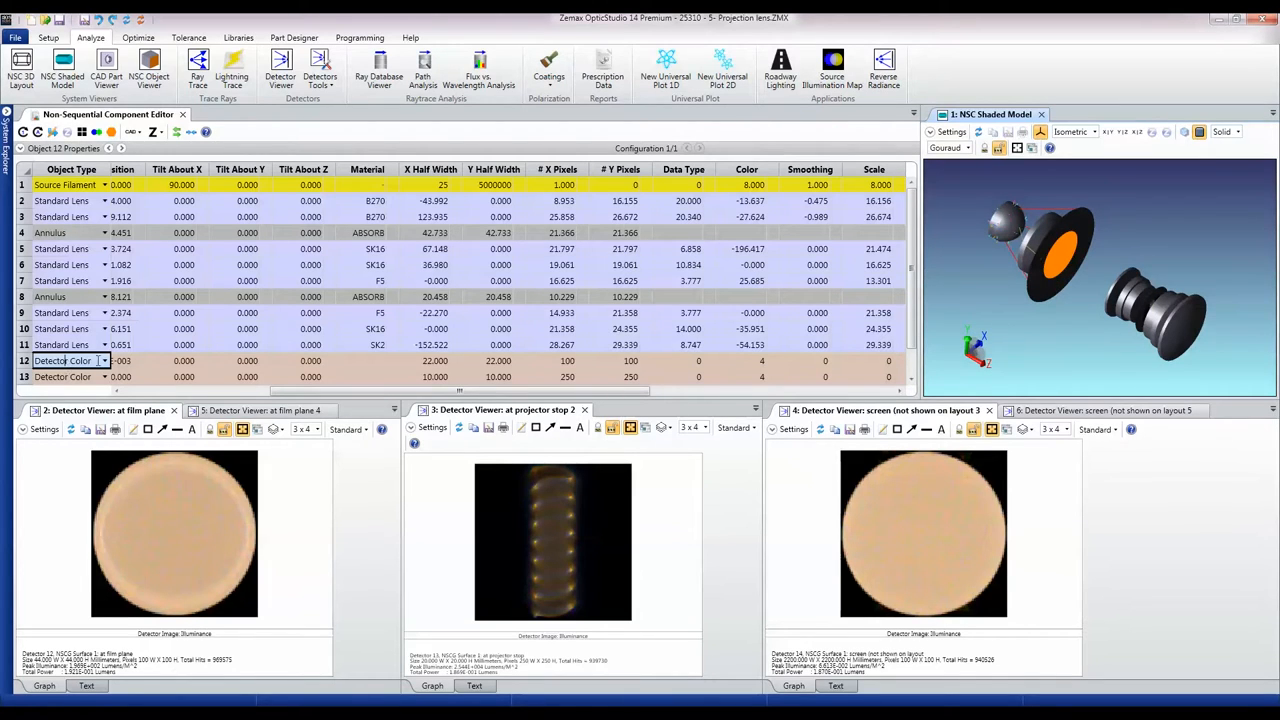
{"action": "scroll", "scroll_direction": "left", "scroll_amount": 3}
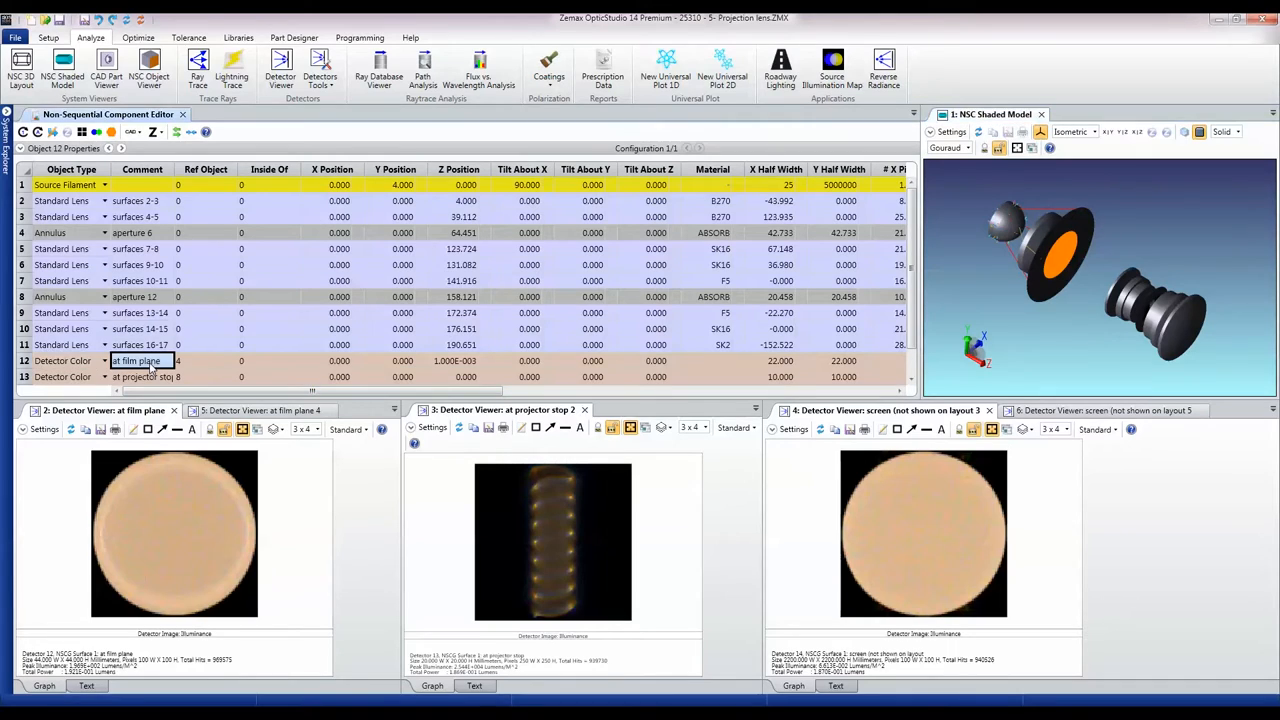
{"action": "left_click", "coordinate": [205, 360]}
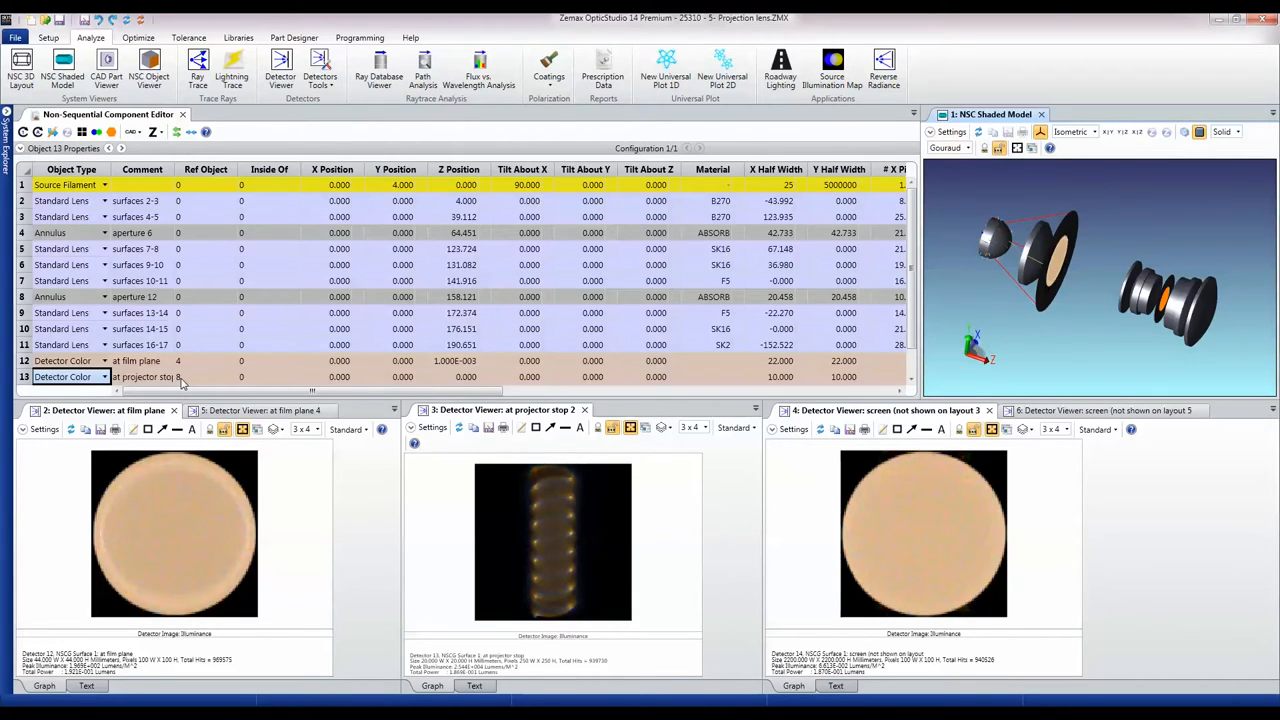
{"action": "scroll", "scroll_direction": "down", "scroll_amount": 3}
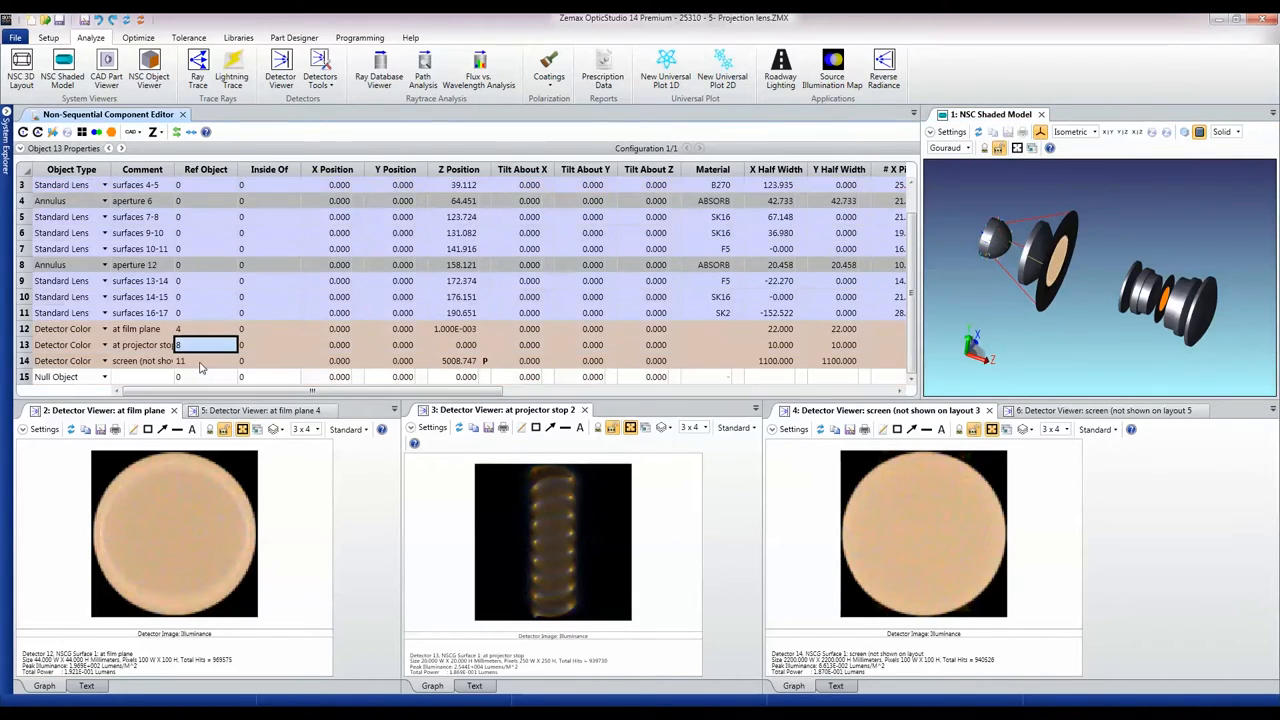
{"action": "left_click", "coordinate": [62, 360]}
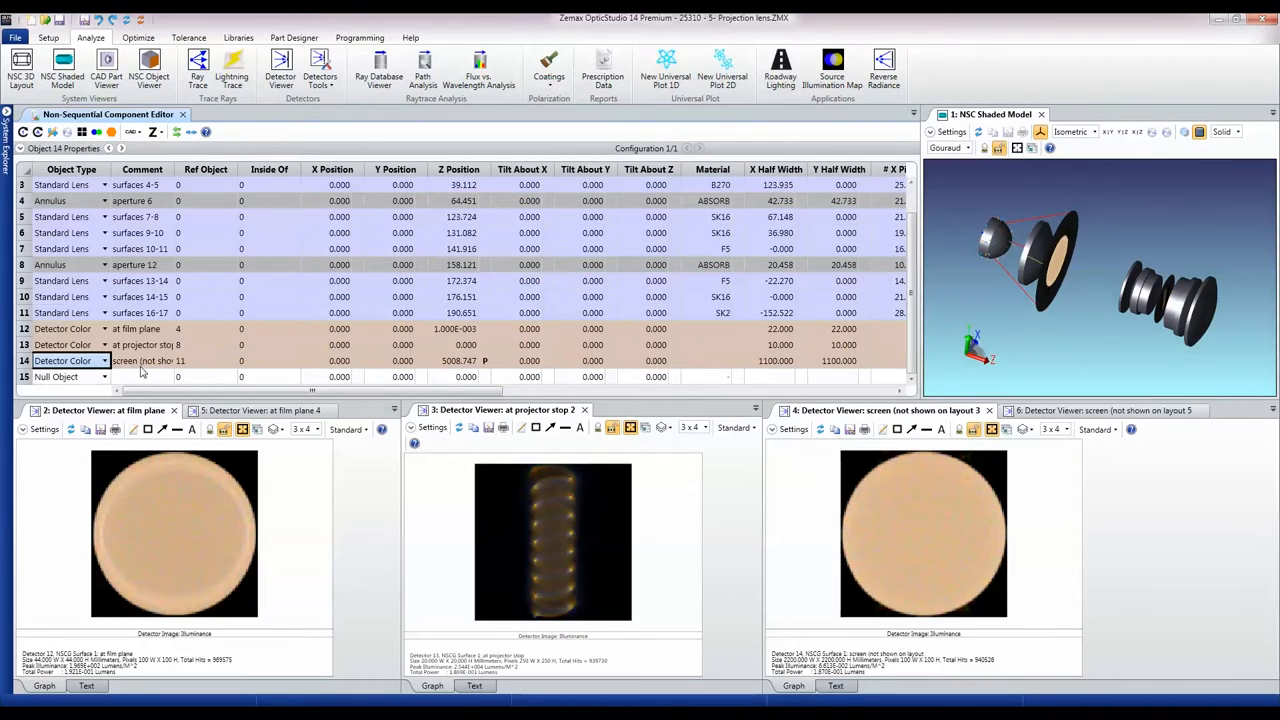
- Check the screen detector's Z position and section the shaded model in its own window
{"action": "double_click", "coordinate": [140, 360]}
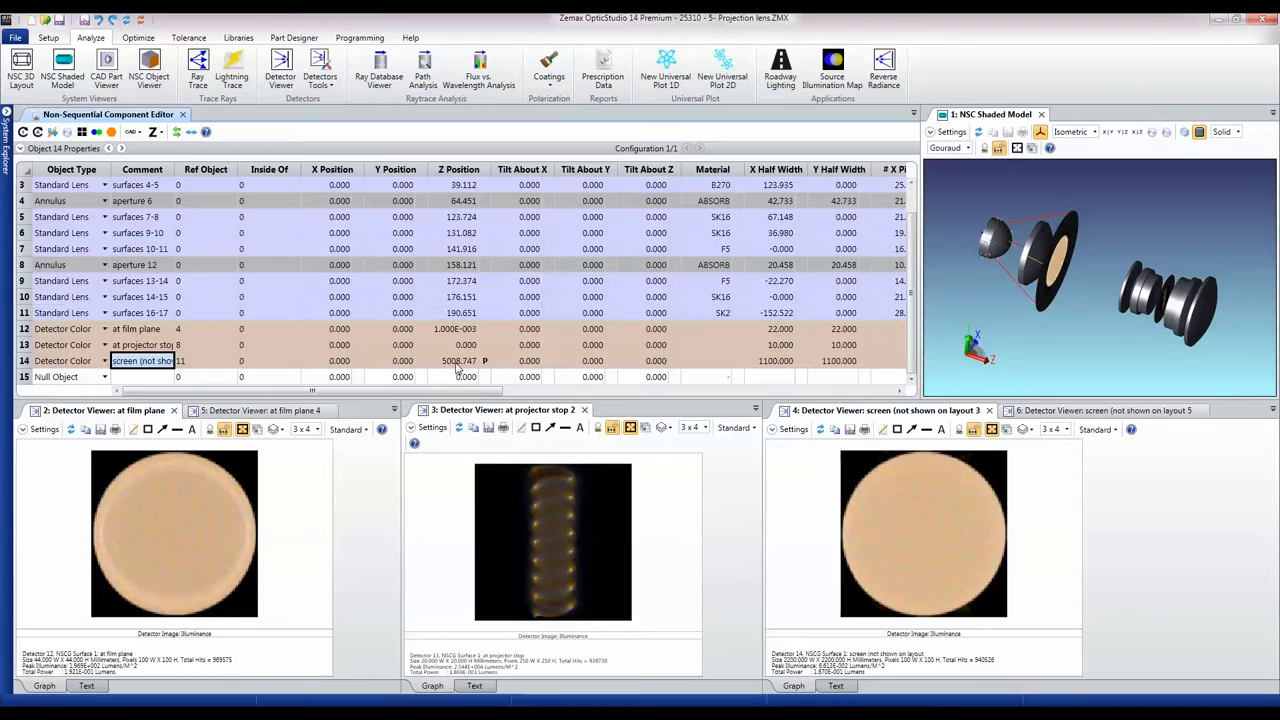
{"action": "left_click", "coordinate": [458, 360]}
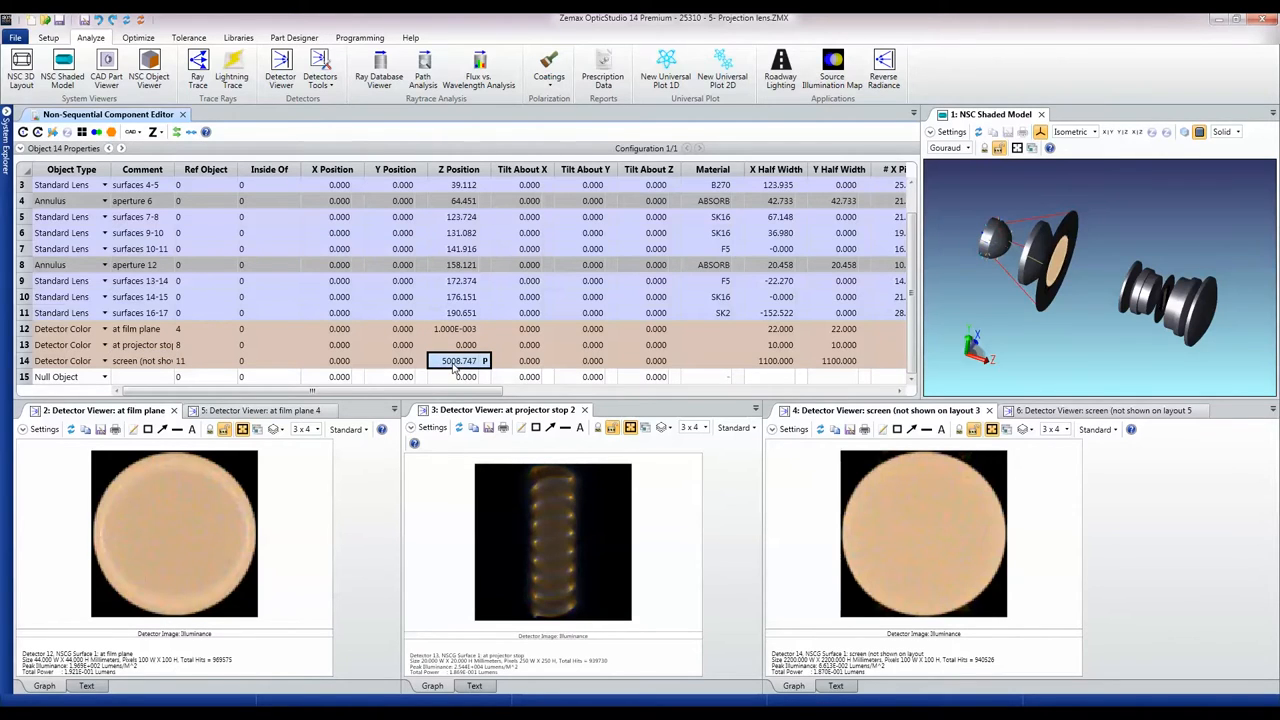
{"action": "mouse_move", "coordinate": [1145, 365]}
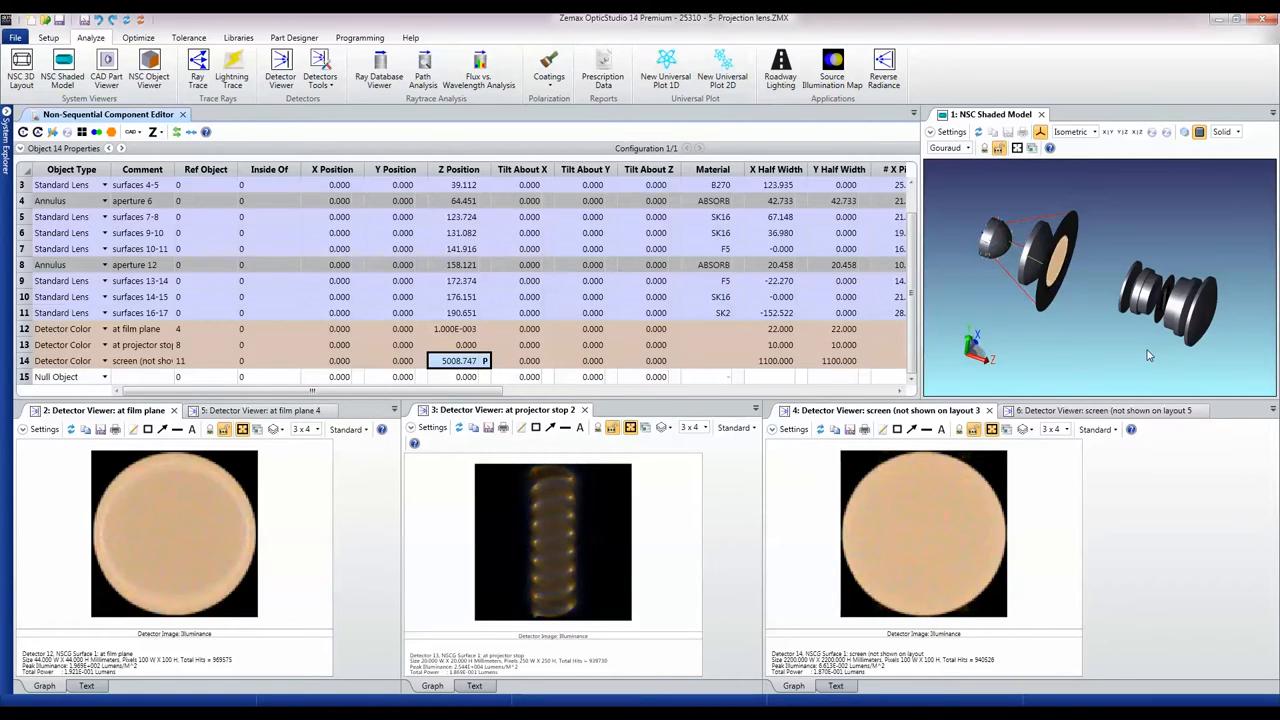
{"action": "mouse_move", "coordinate": [1045, 263]}
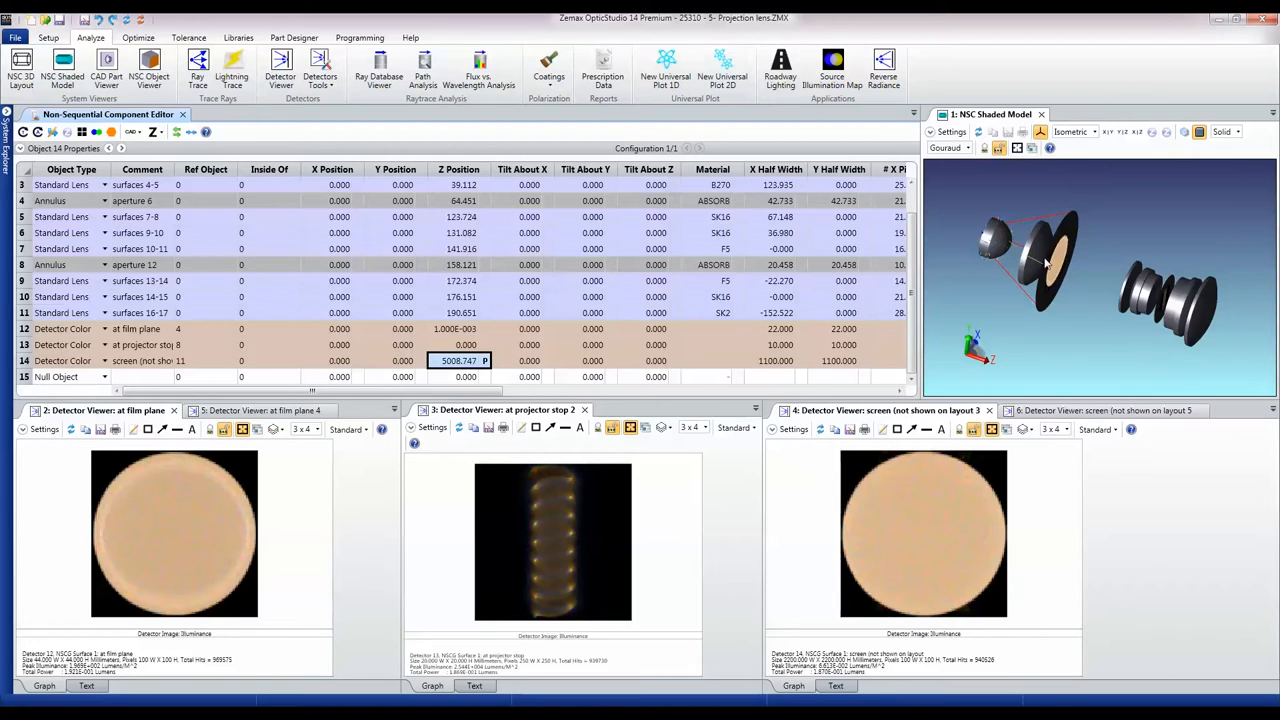
{"action": "mouse_move", "coordinate": [933, 475]}
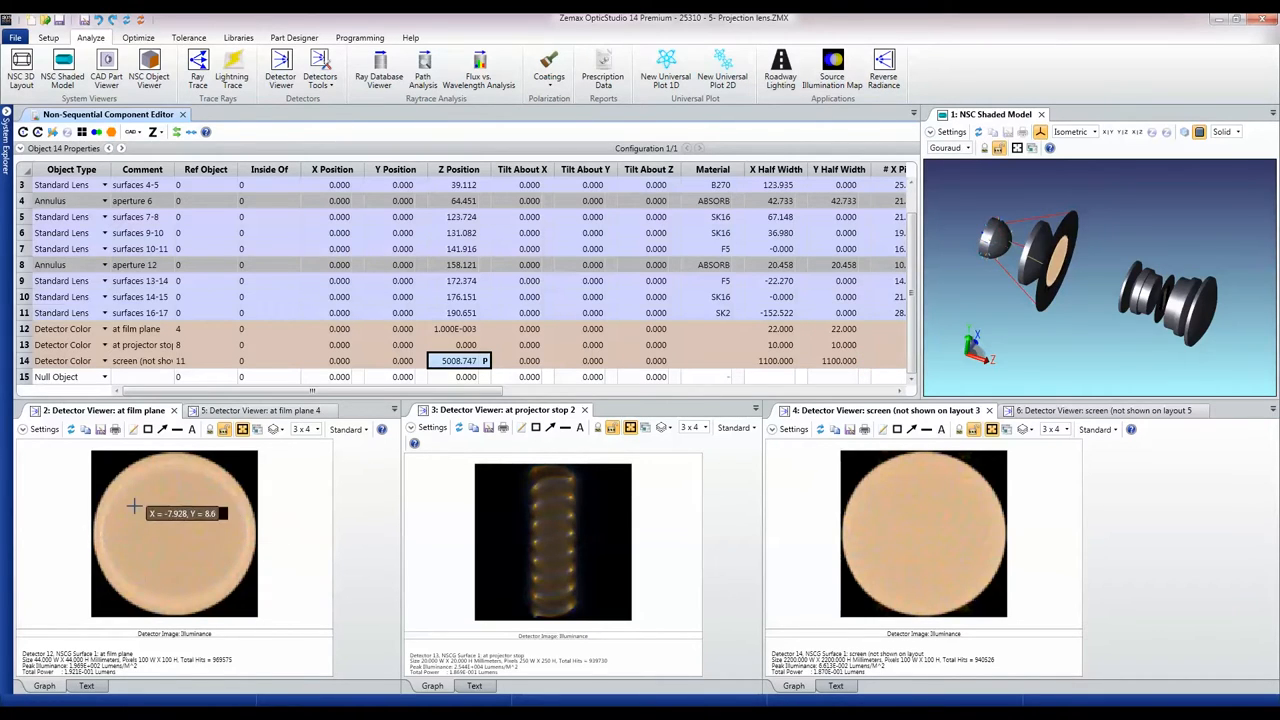
{"action": "mouse_move", "coordinate": [218, 569]}
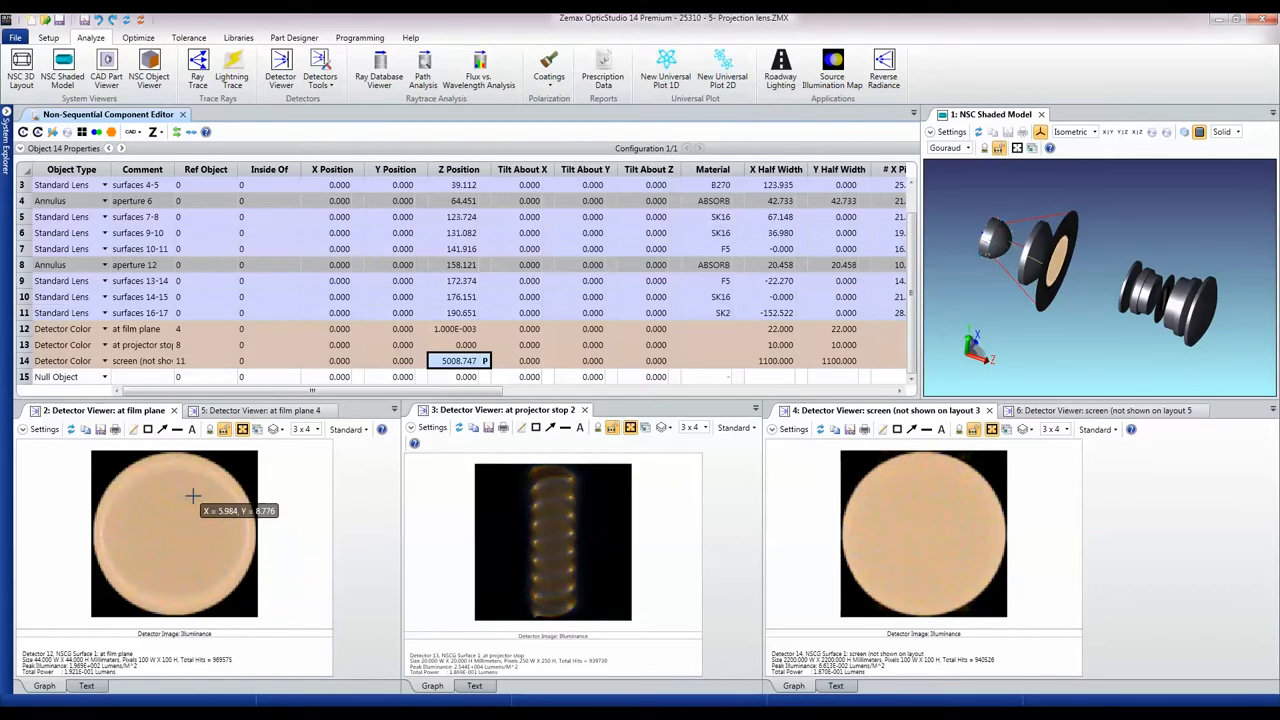
{"action": "mouse_move", "coordinate": [175, 483]}
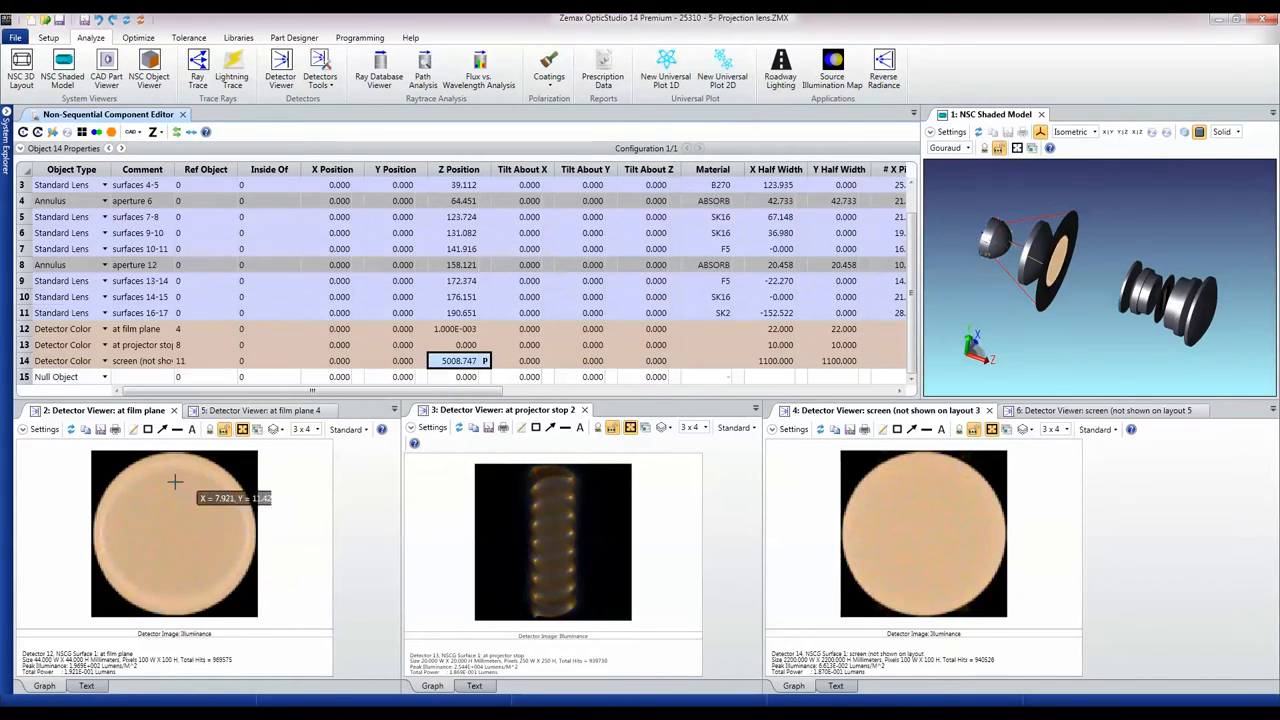
{"action": "mouse_move", "coordinate": [152, 505]}
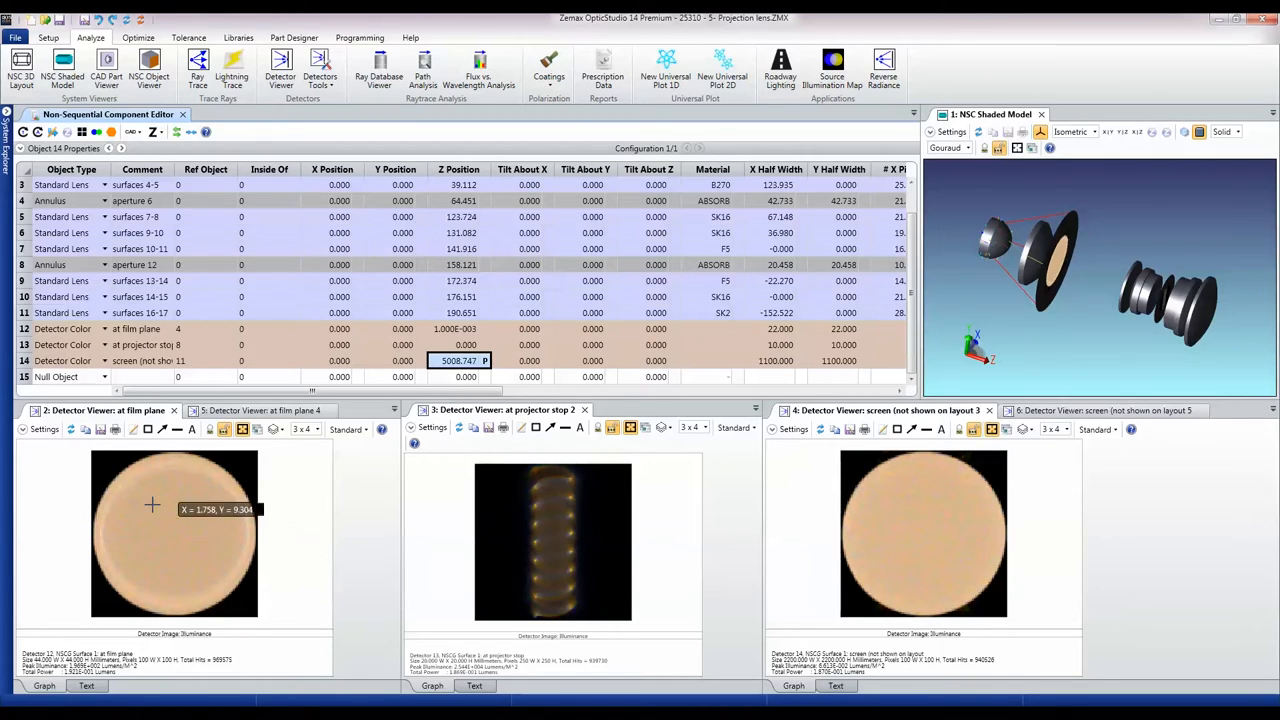
{"action": "mouse_move", "coordinate": [425, 531]}
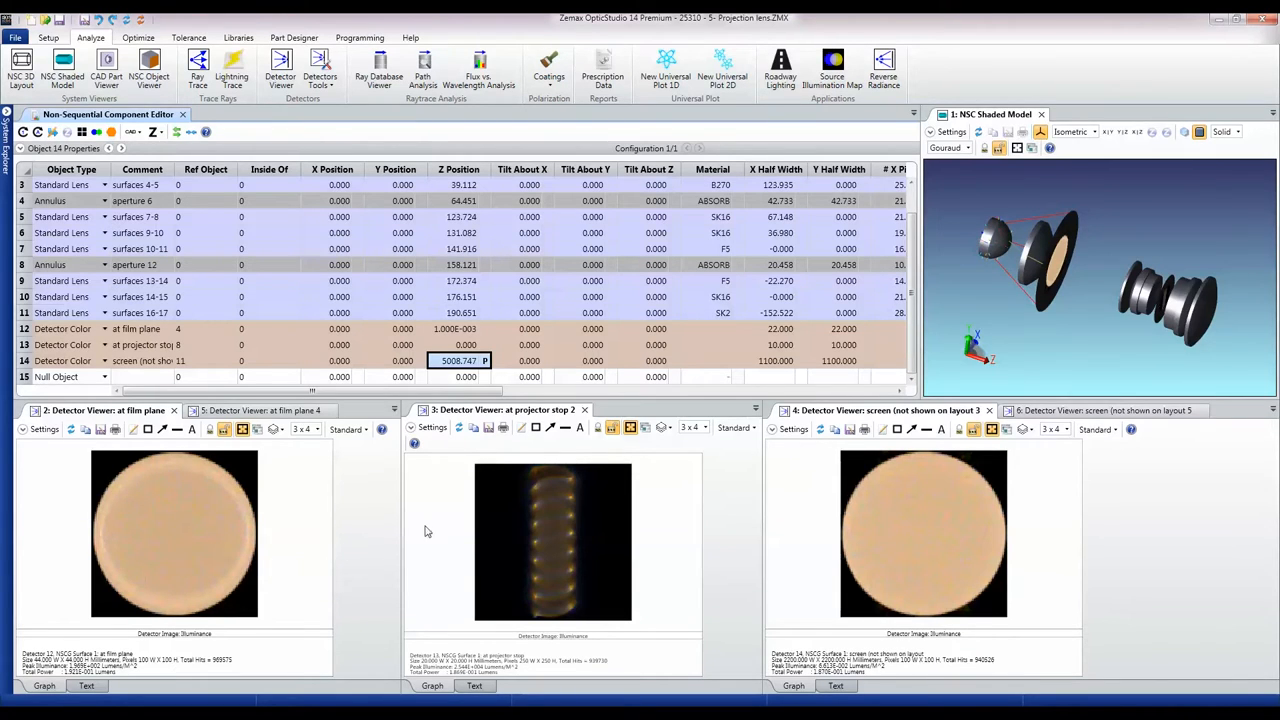
{"action": "mouse_move", "coordinate": [548, 548]}
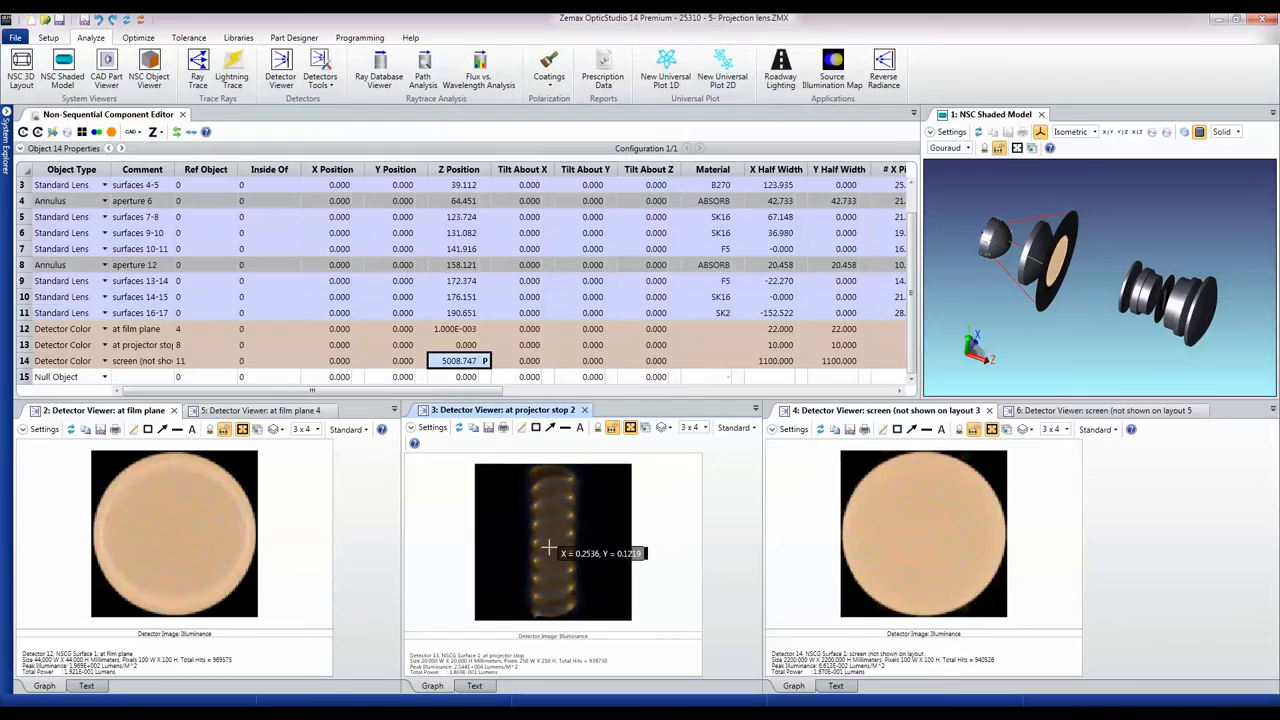
{"action": "mouse_move", "coordinate": [570, 565]}
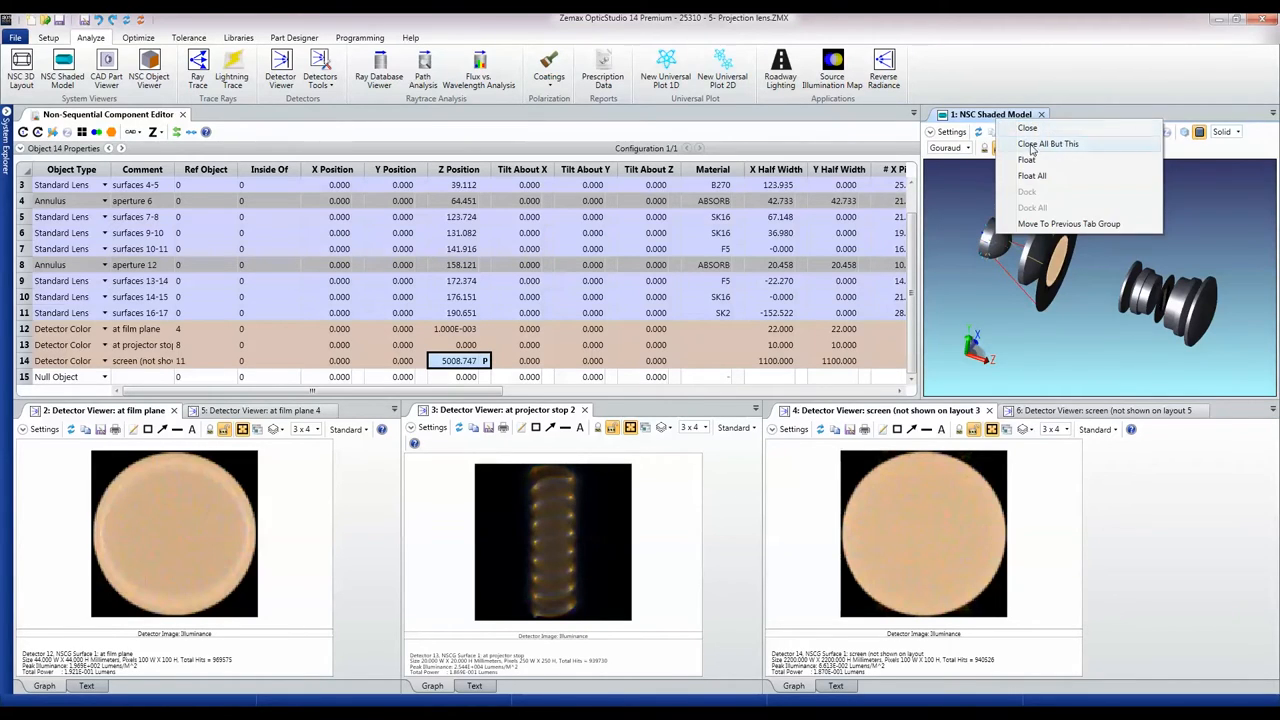
{"action": "left_click", "coordinate": [1027, 159]}
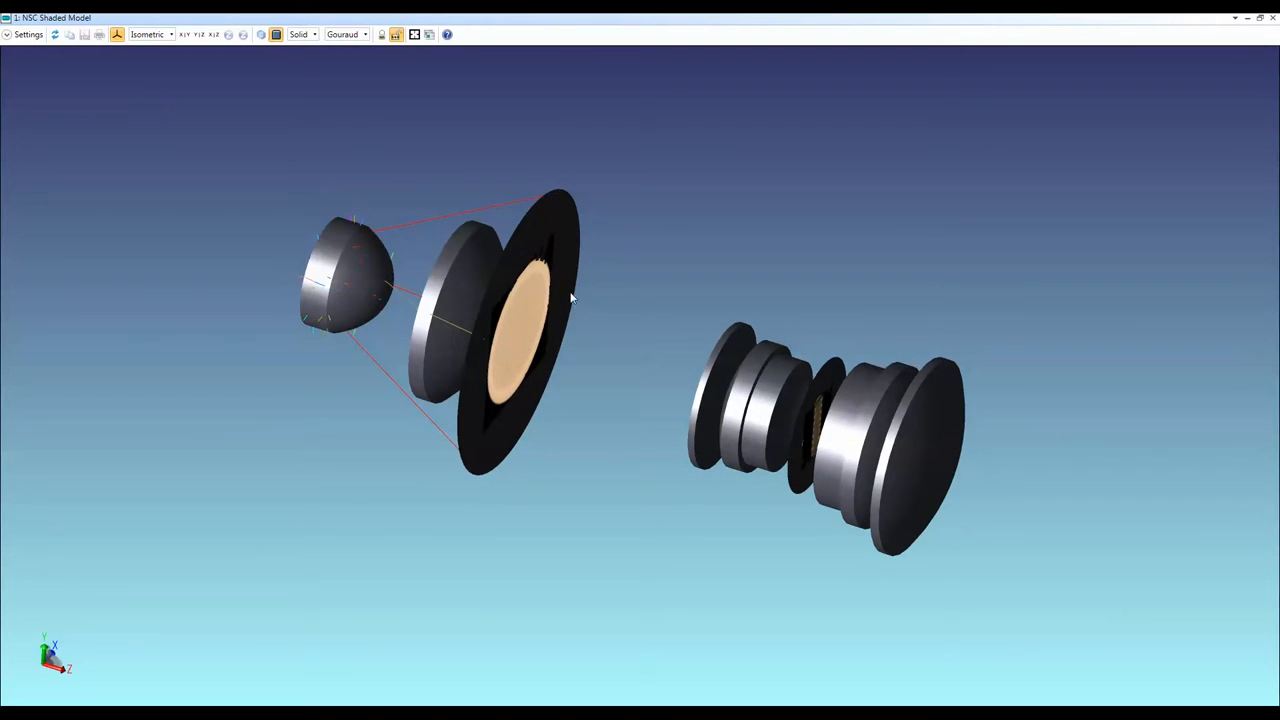
{"action": "mouse_move", "coordinate": [565, 291]}
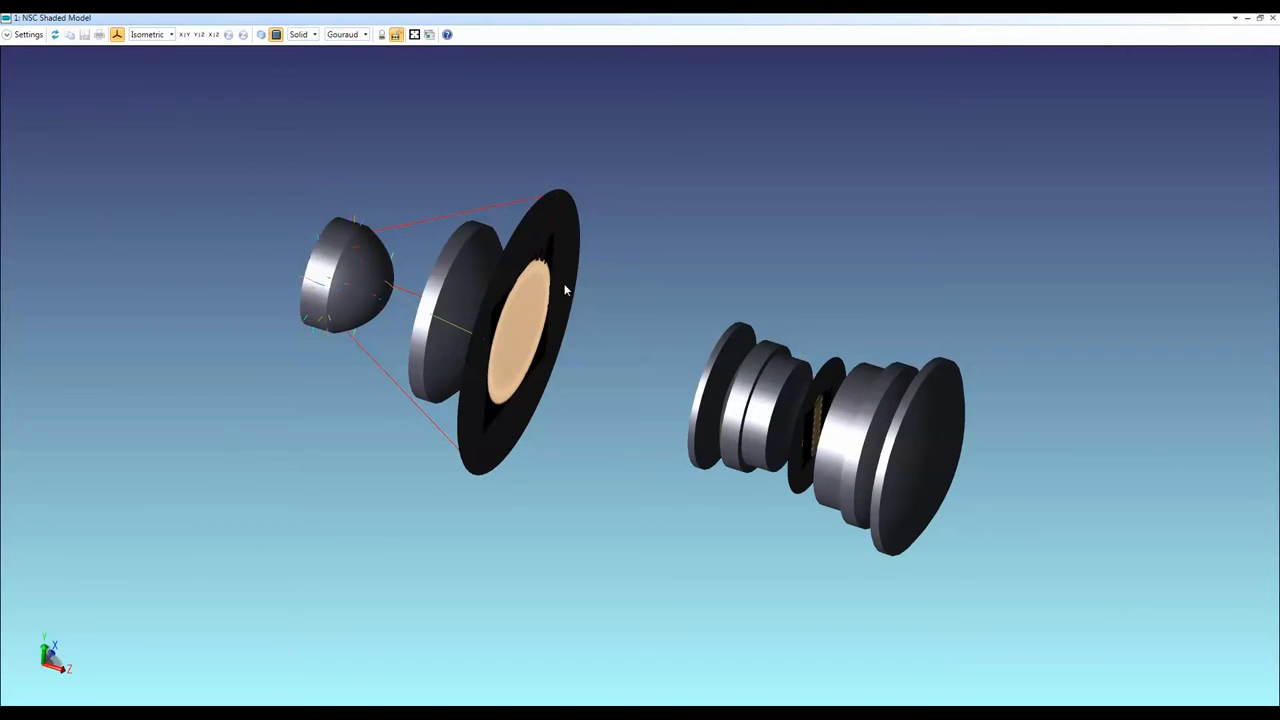
{"action": "mouse_move", "coordinate": [575, 282]}
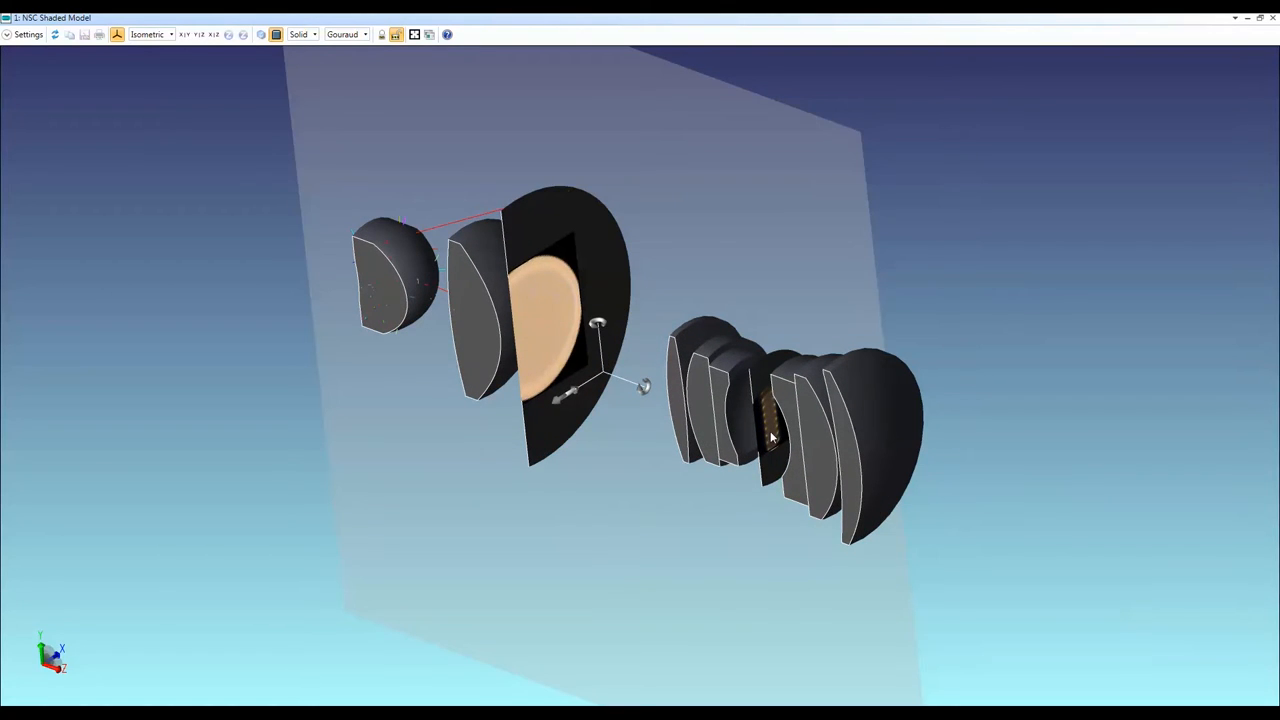
{"action": "mouse_move", "coordinate": [923, 471]}
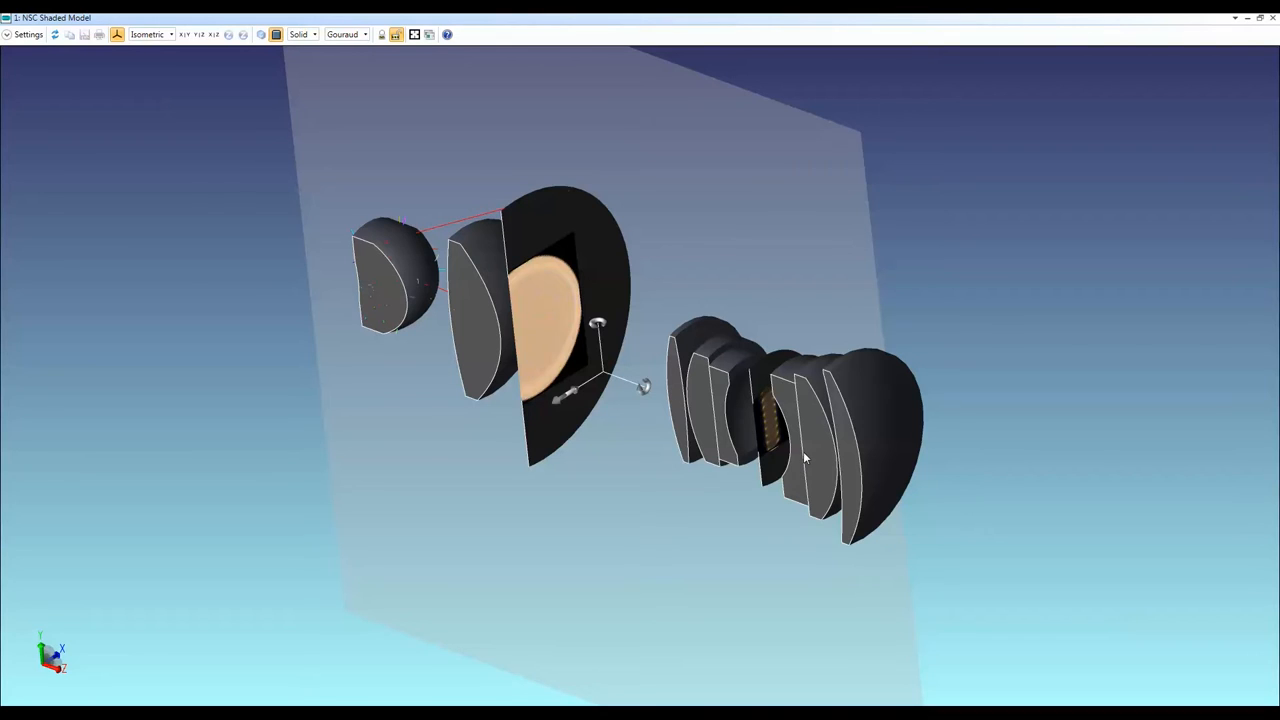
{"action": "left_click", "coordinate": [199, 34]}
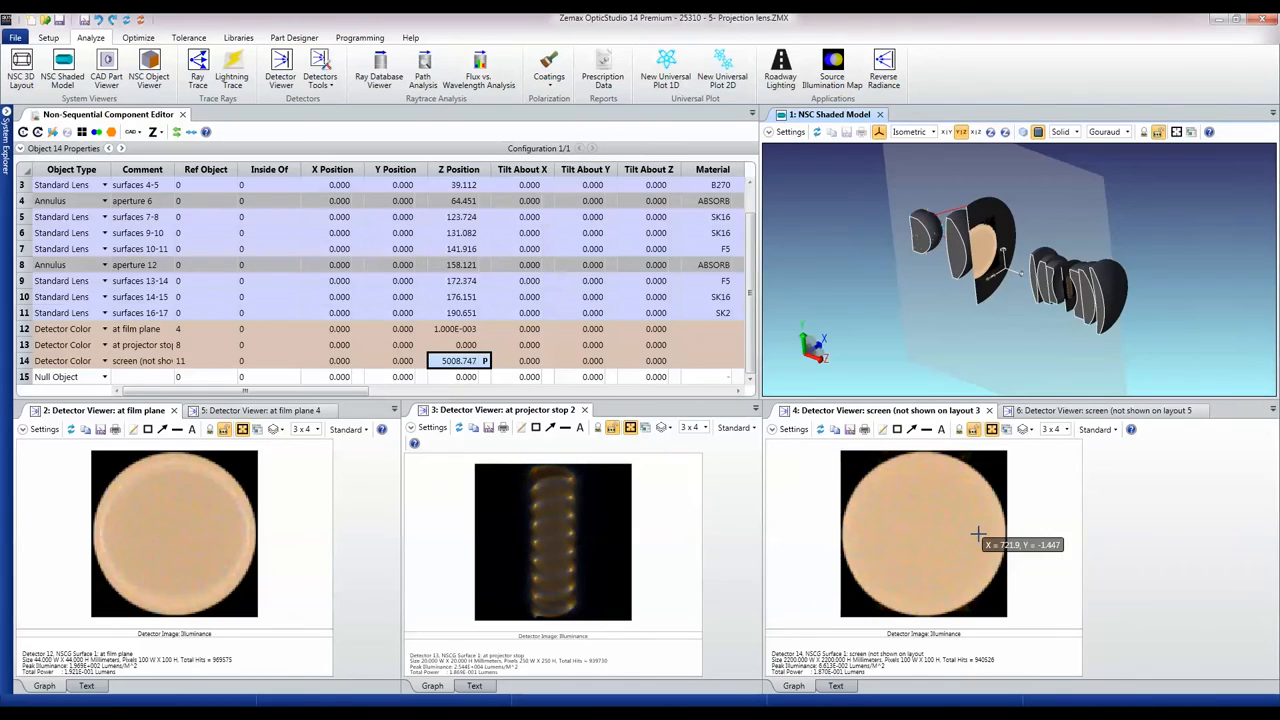
{"action": "mouse_move", "coordinate": [852, 540]}
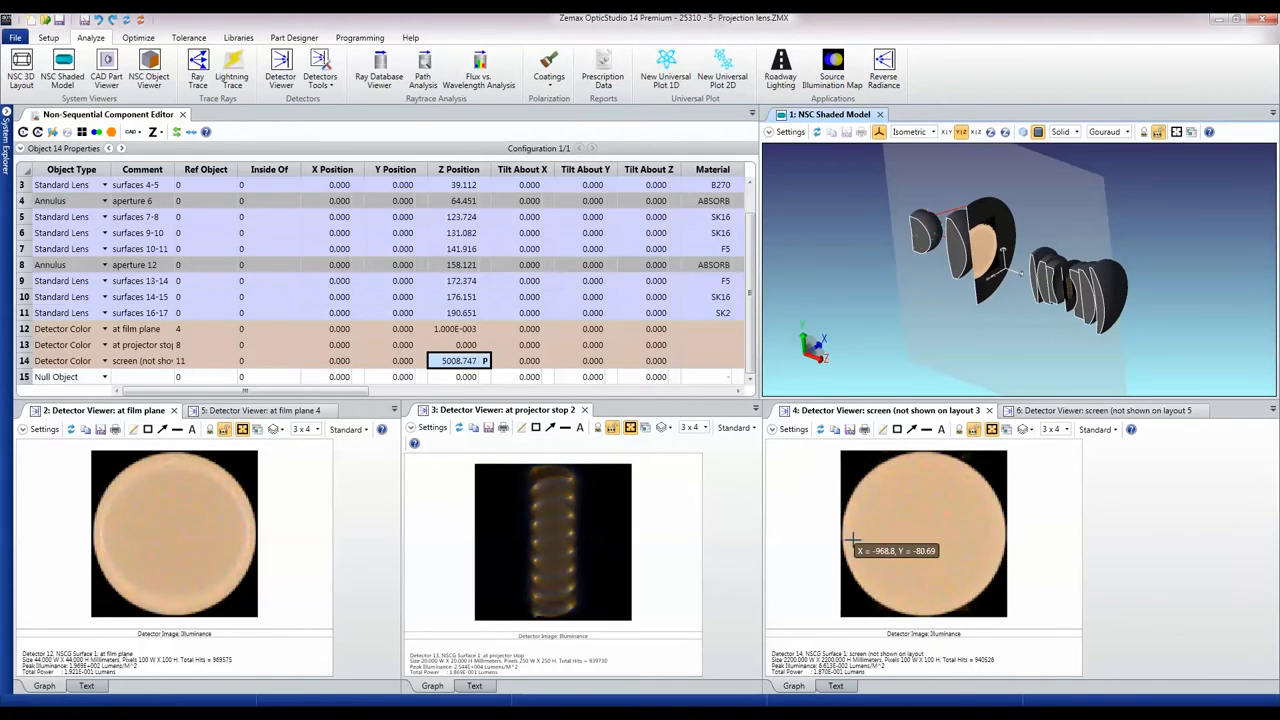
{"action": "mouse_move", "coordinate": [940, 528]}
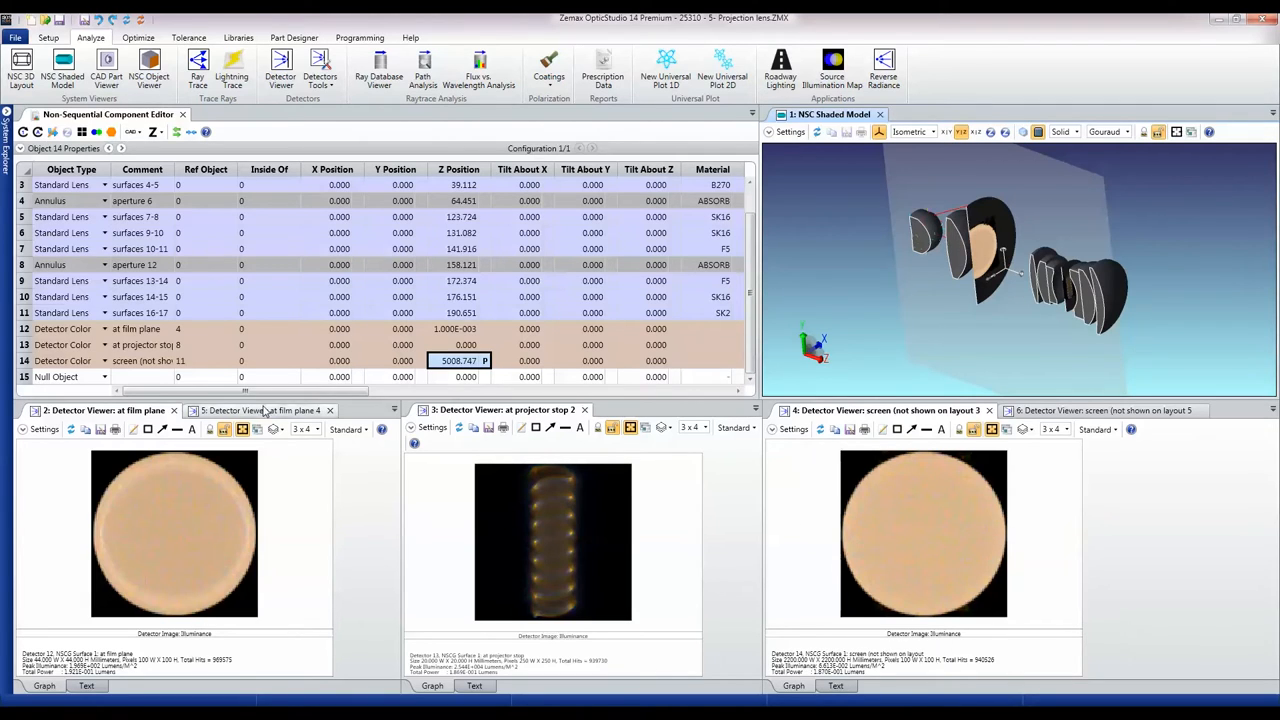
{"action": "left_click", "coordinate": [260, 410]}
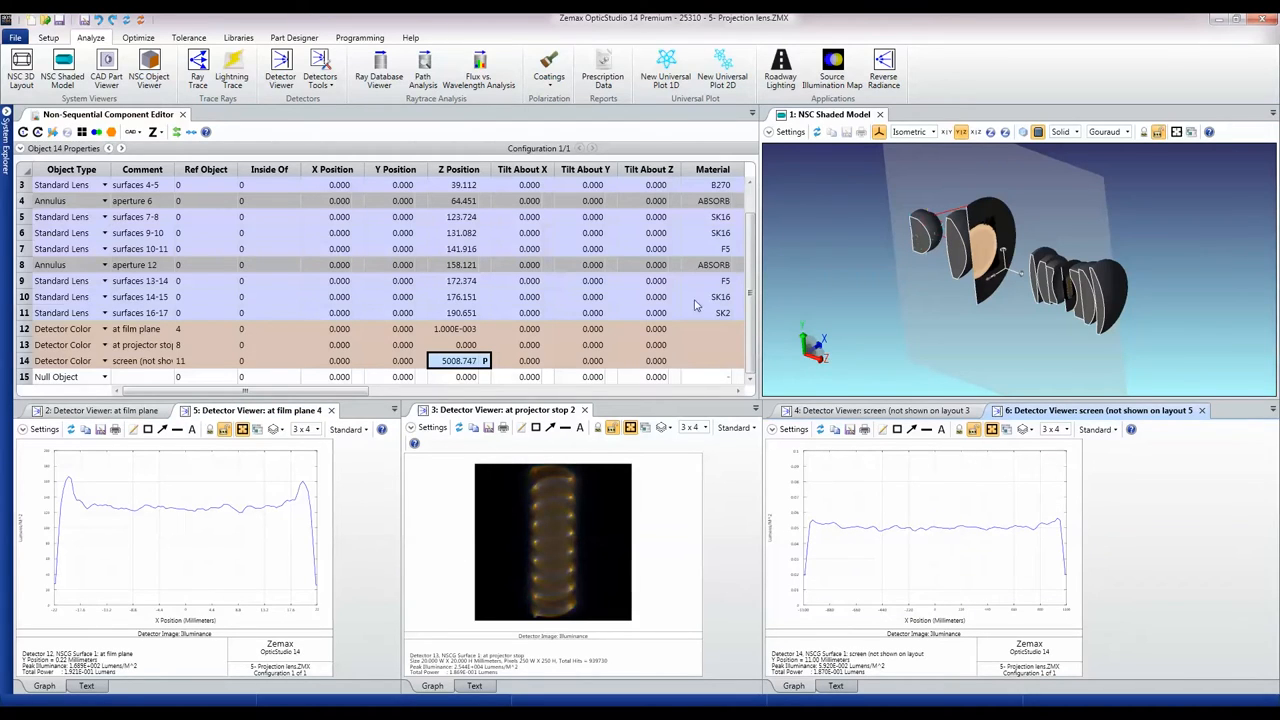
{"action": "mouse_move", "coordinate": [74, 485]}
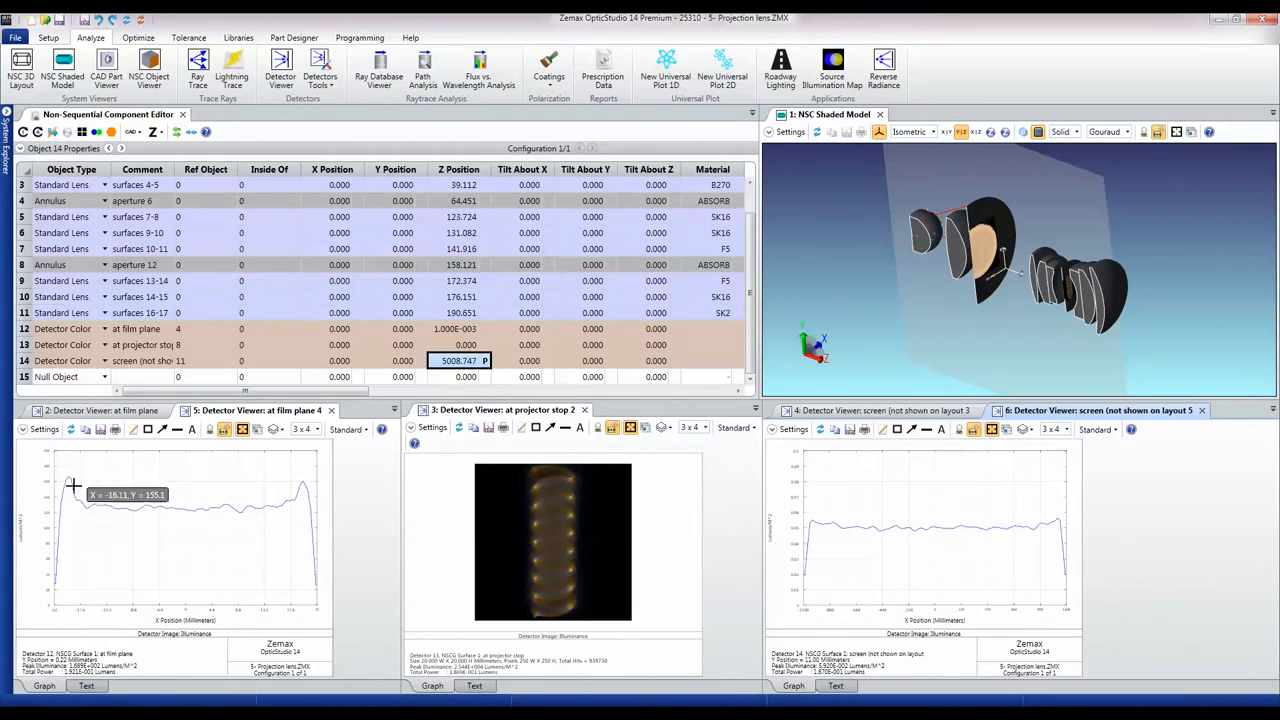
{"action": "mouse_move", "coordinate": [87, 489]}
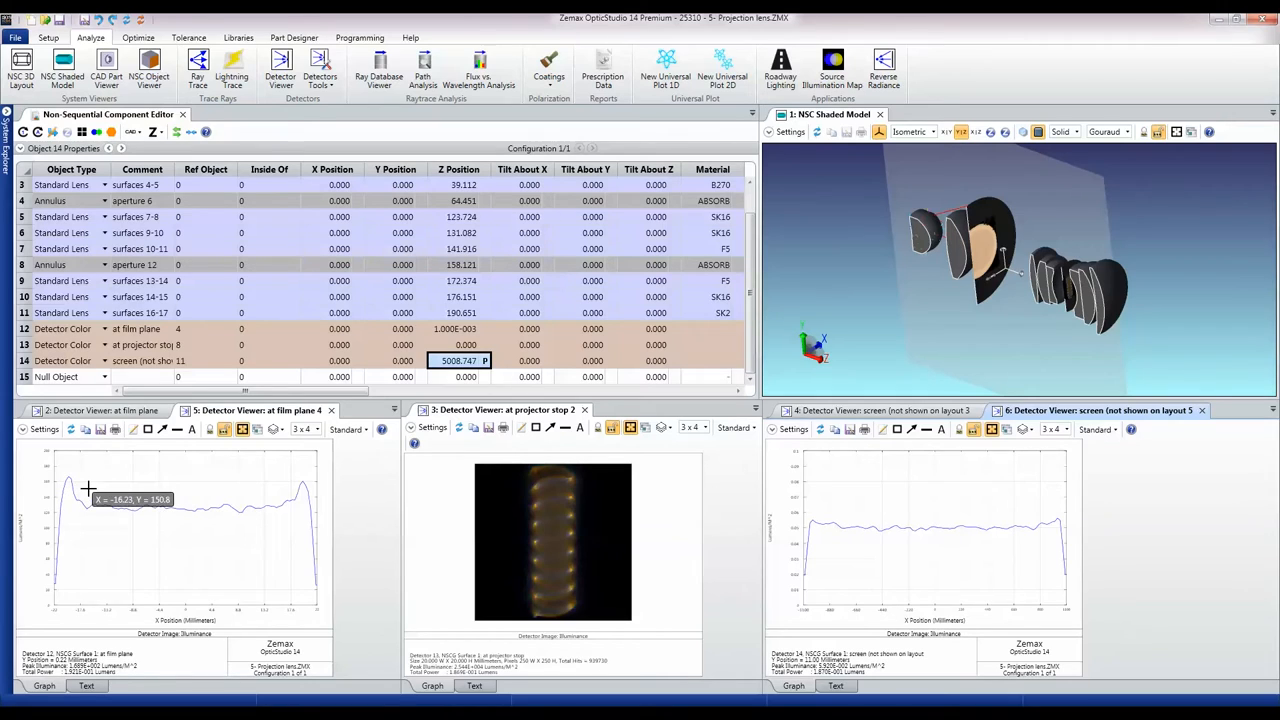
{"action": "mouse_move", "coordinate": [876, 520]}
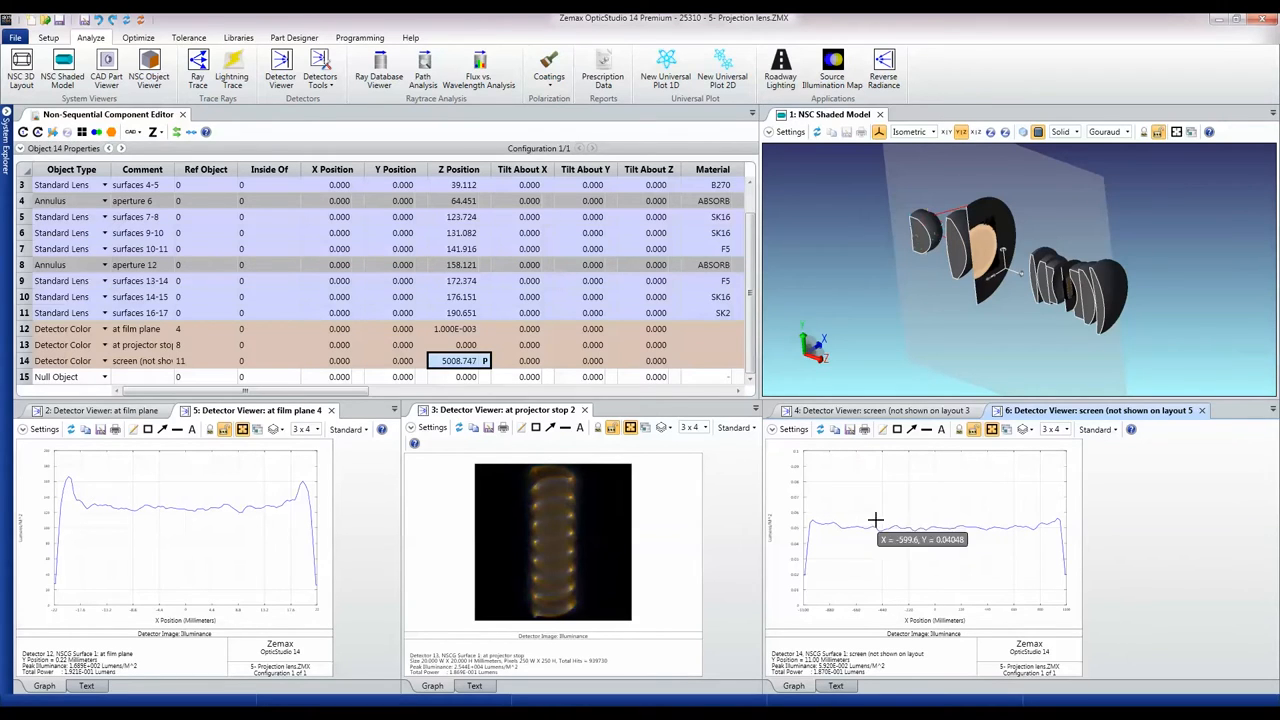
{"action": "mouse_move", "coordinate": [836, 550]}
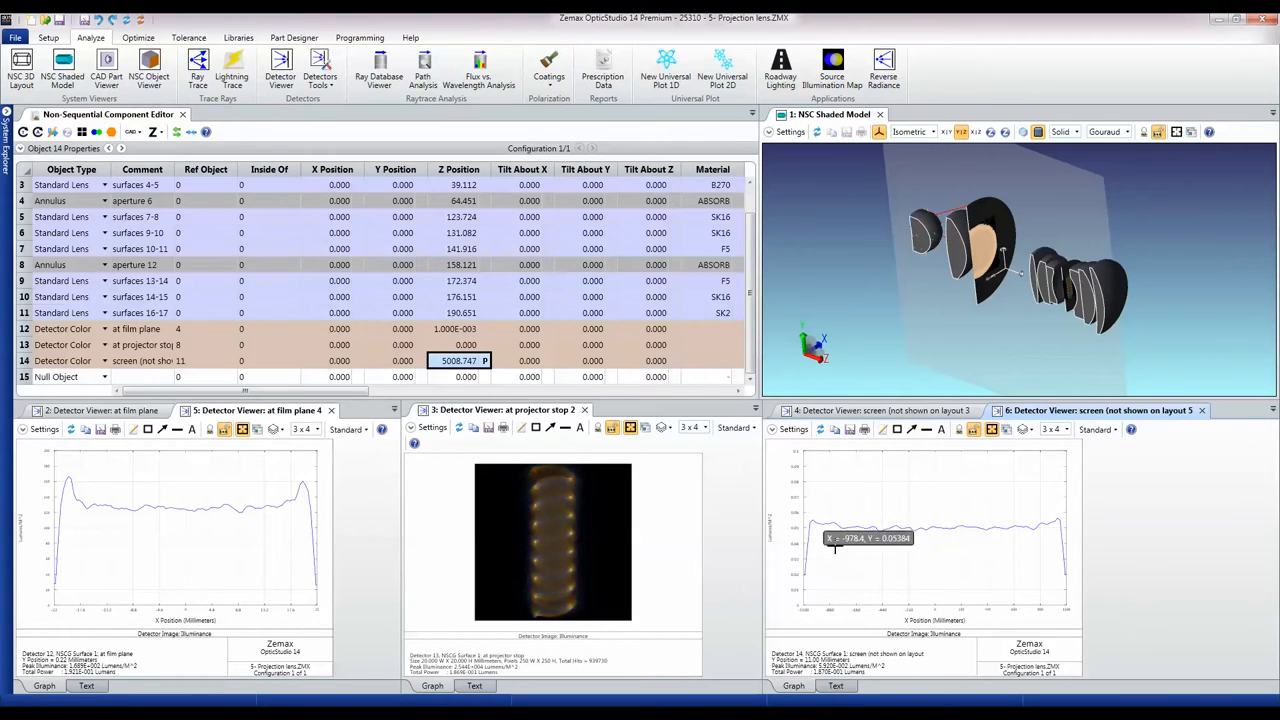
{"action": "mouse_move", "coordinate": [823, 527]}
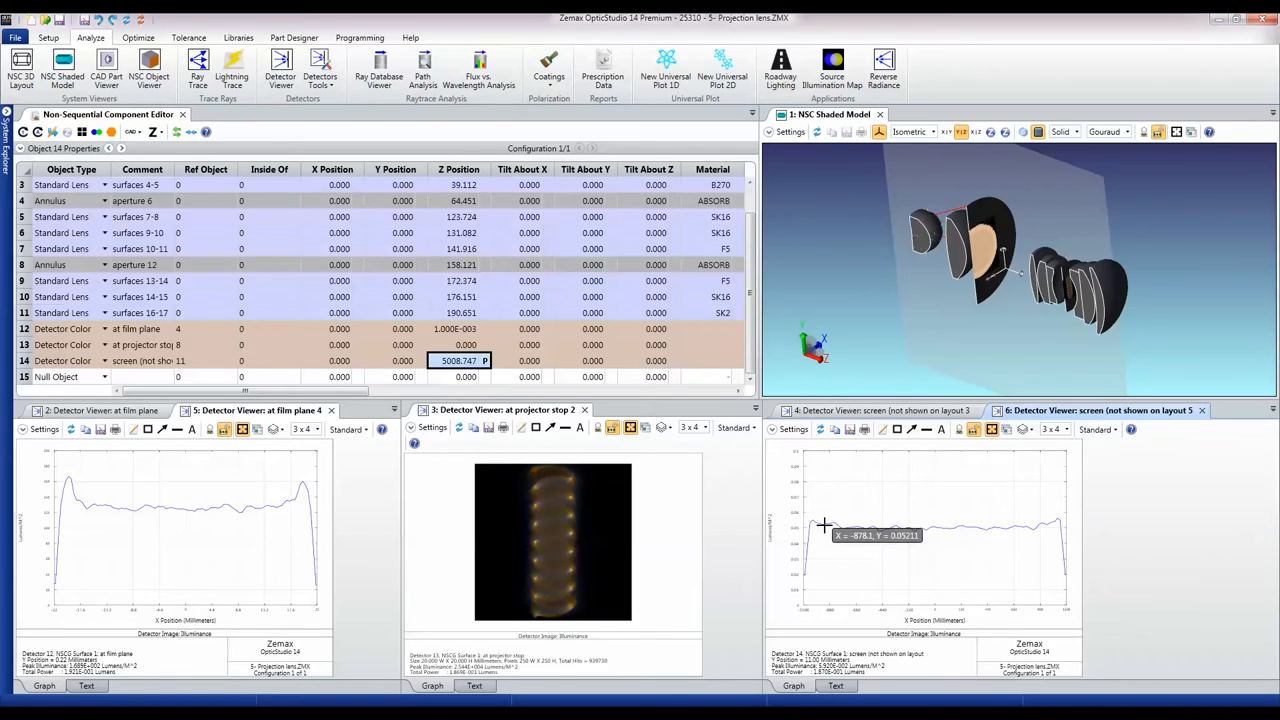
{"action": "mouse_move", "coordinate": [1047, 521]}
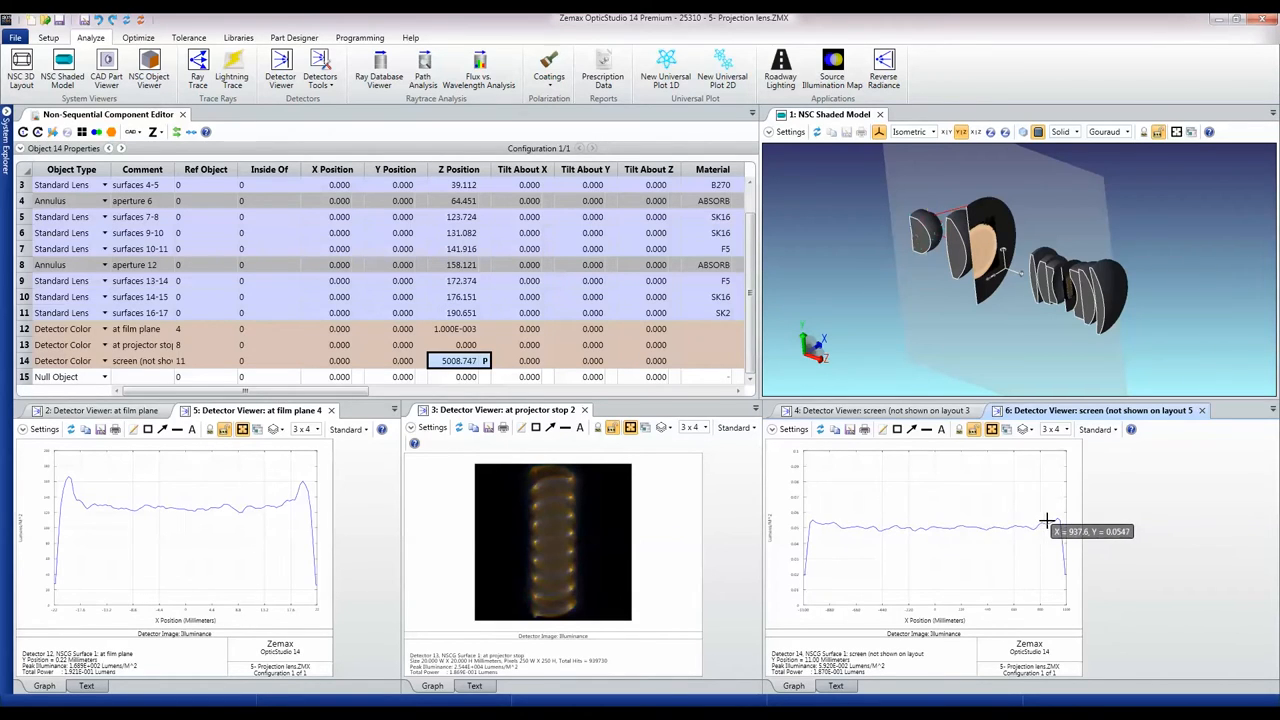
{"action": "mouse_move", "coordinate": [962, 528]}
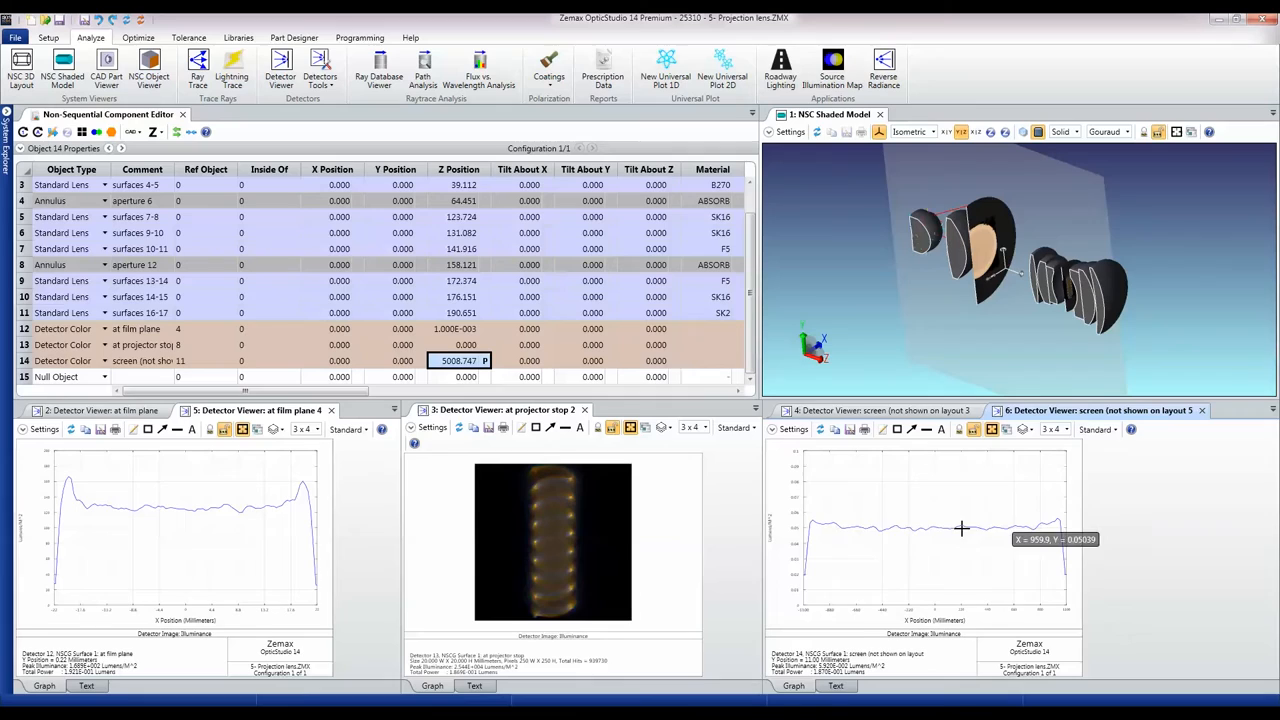
{"action": "mouse_move", "coordinate": [990, 523]}
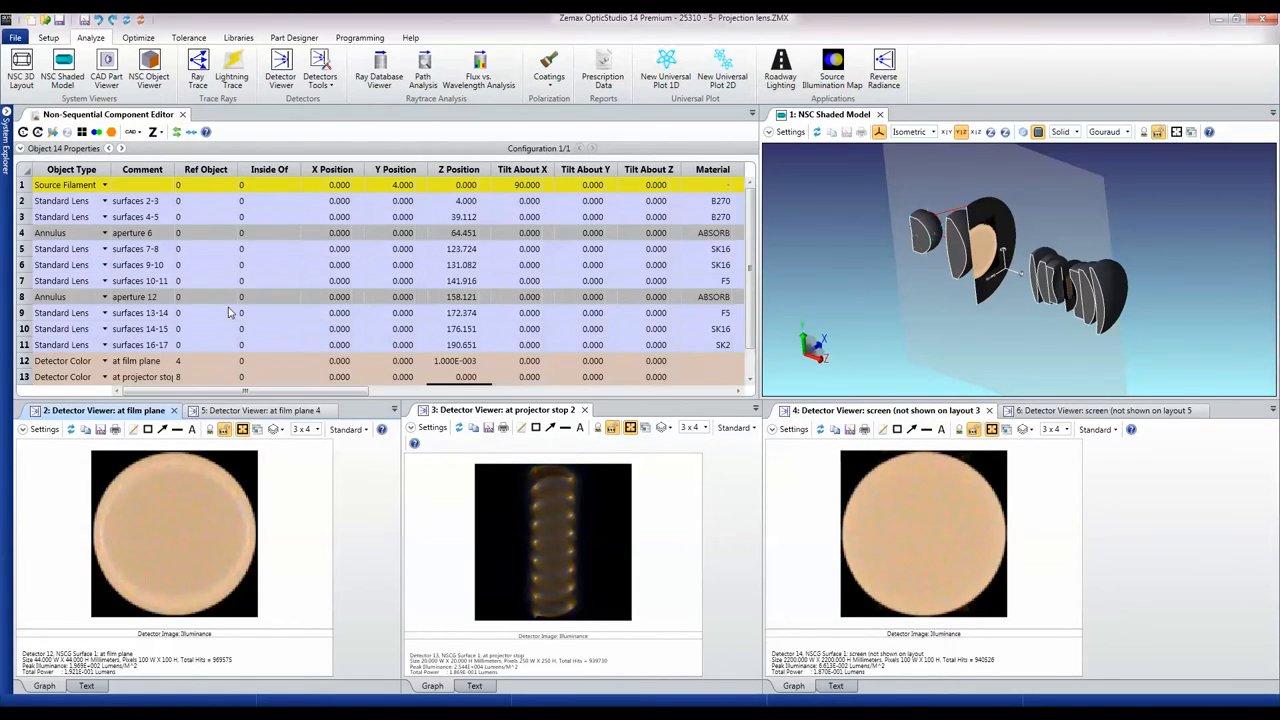
- Open the Source Filament properties and scroll to its 4000 K color temperature settings
{"action": "left_click", "coordinate": [70, 184]}
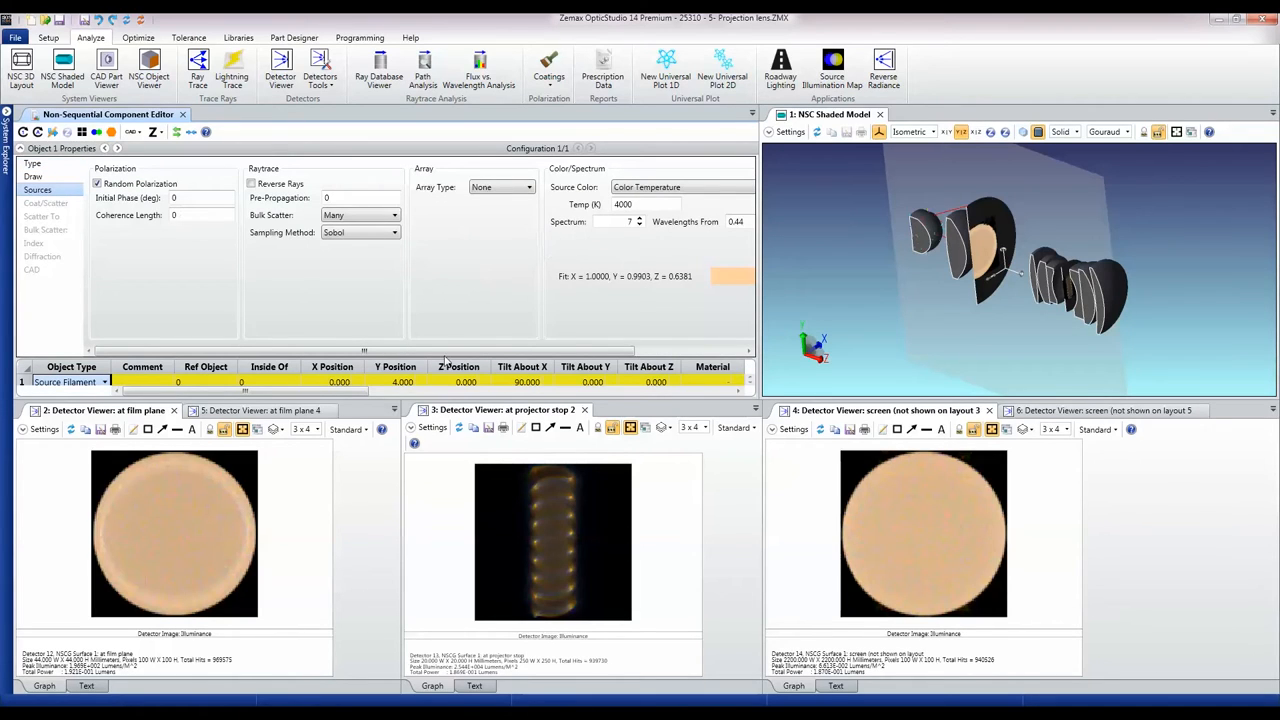
{"action": "scroll", "scroll_direction": "right", "scroll_amount": 3}
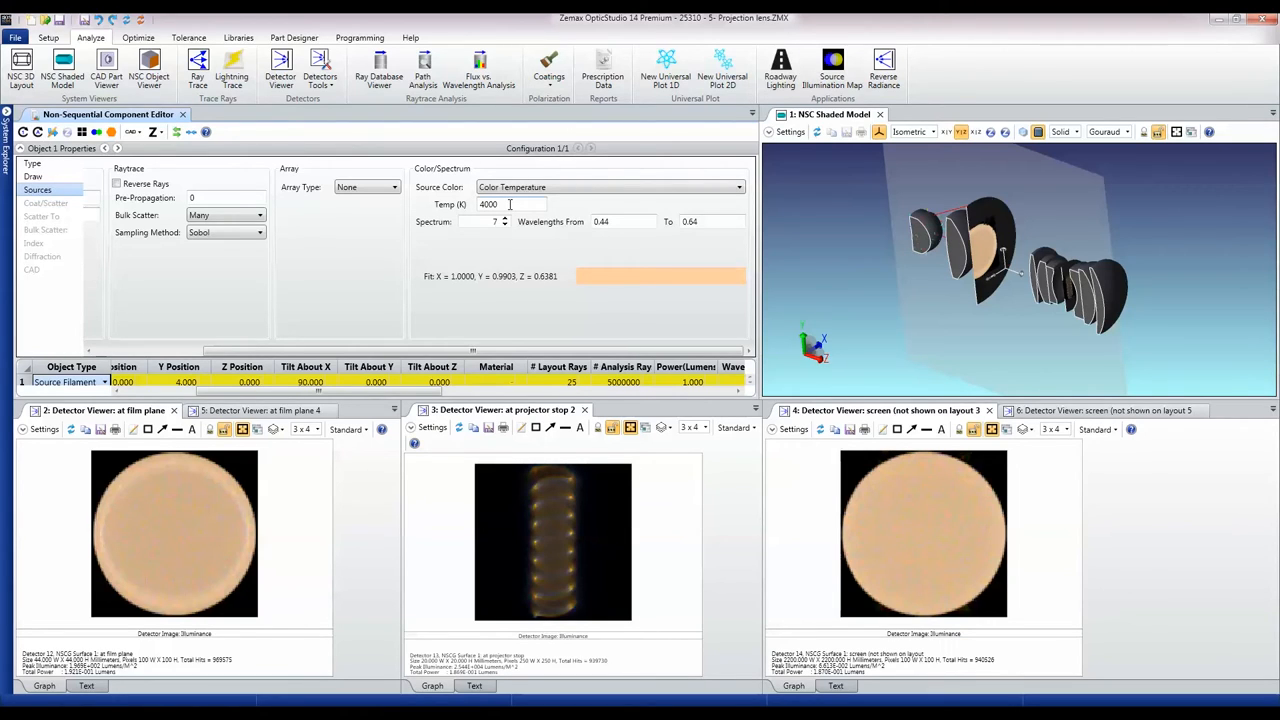
- Select the filament's colour temperature field to replace 4000 K with 7000 K
{"action": "triple_click", "coordinate": [510, 204]}
{"action": "type", "text": "7000"}
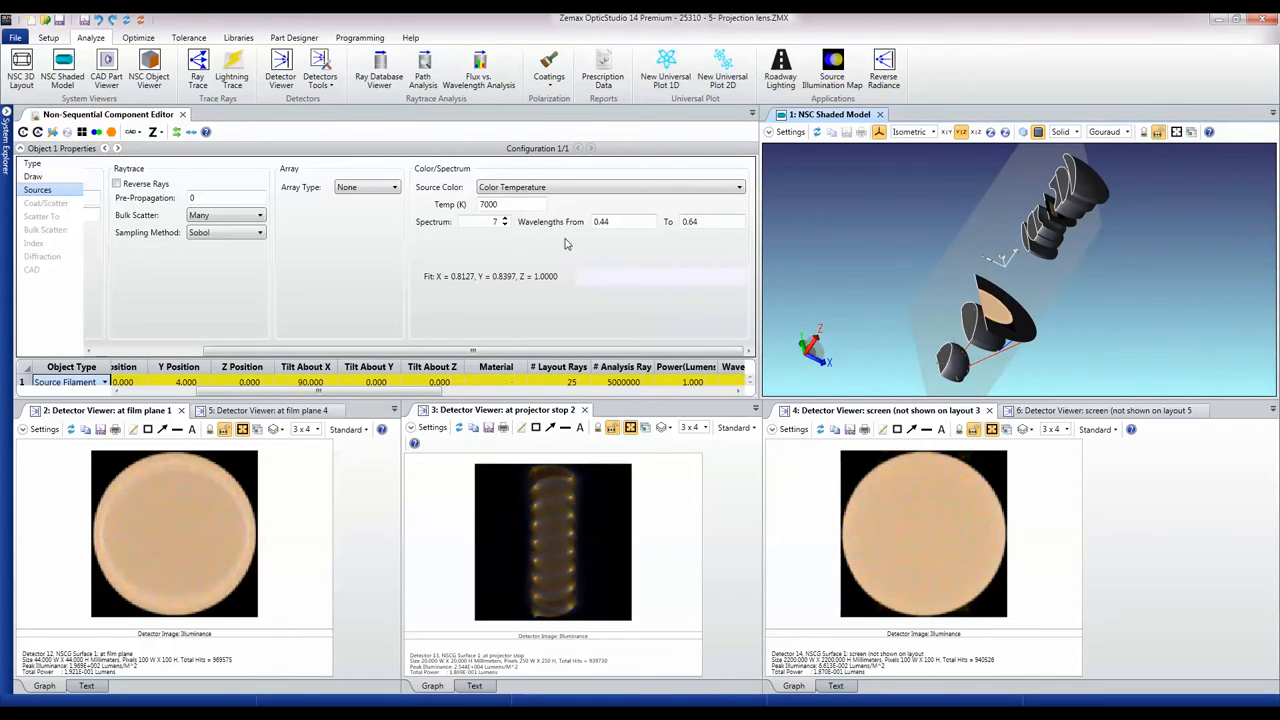
{"action": "mouse_move", "coordinate": [645, 279]}
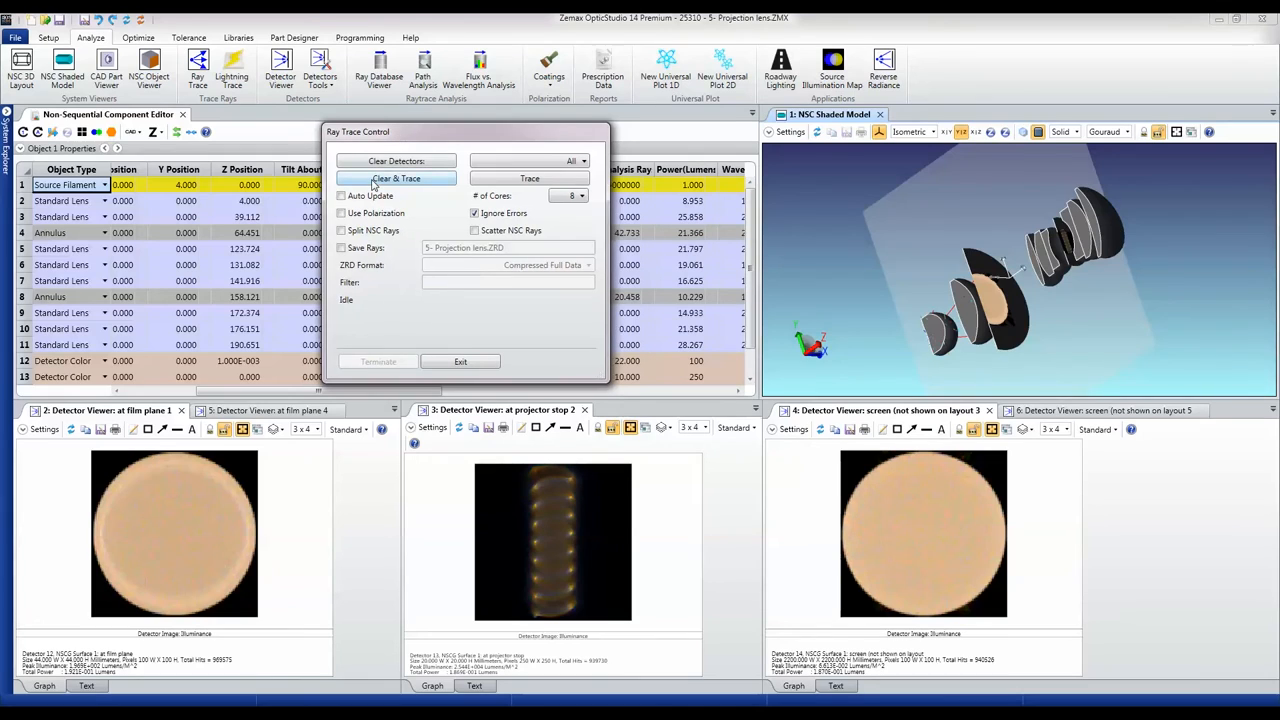
- Run Clear & Trace to retrace all rays with the 7000 K source
{"action": "left_click", "coordinate": [396, 178]}
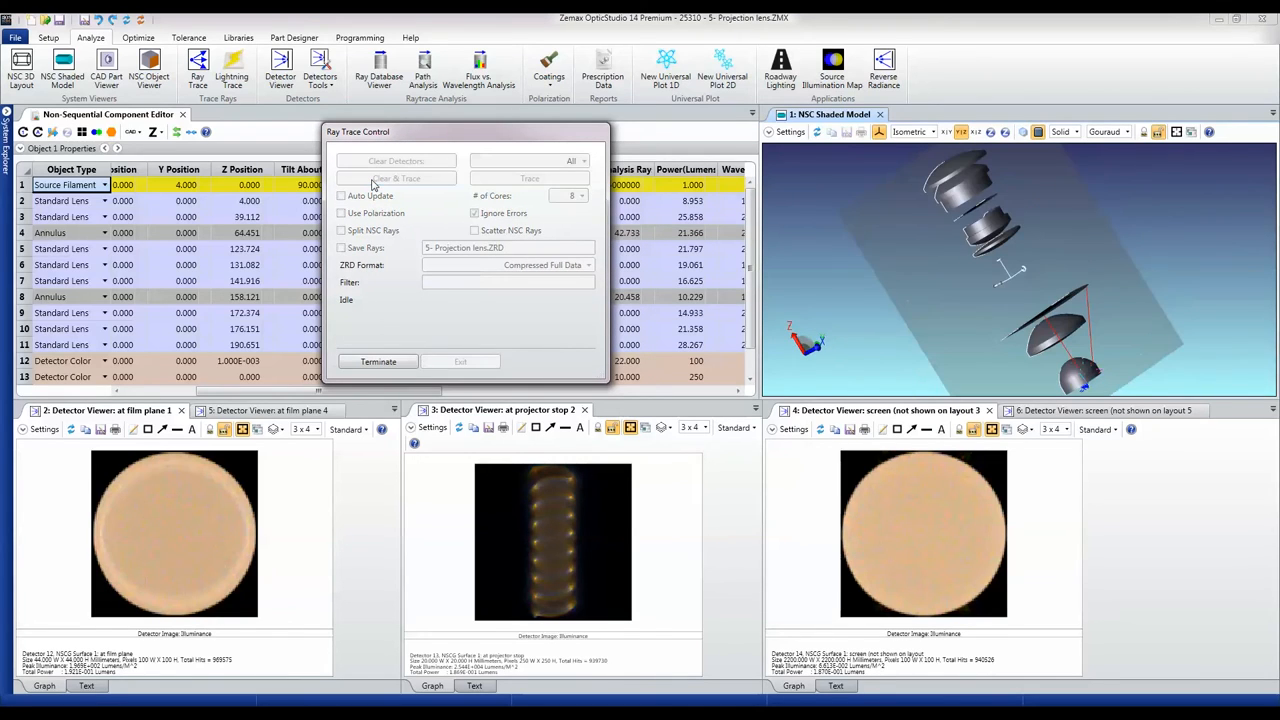
{"action": "left_click", "coordinate": [396, 178]}
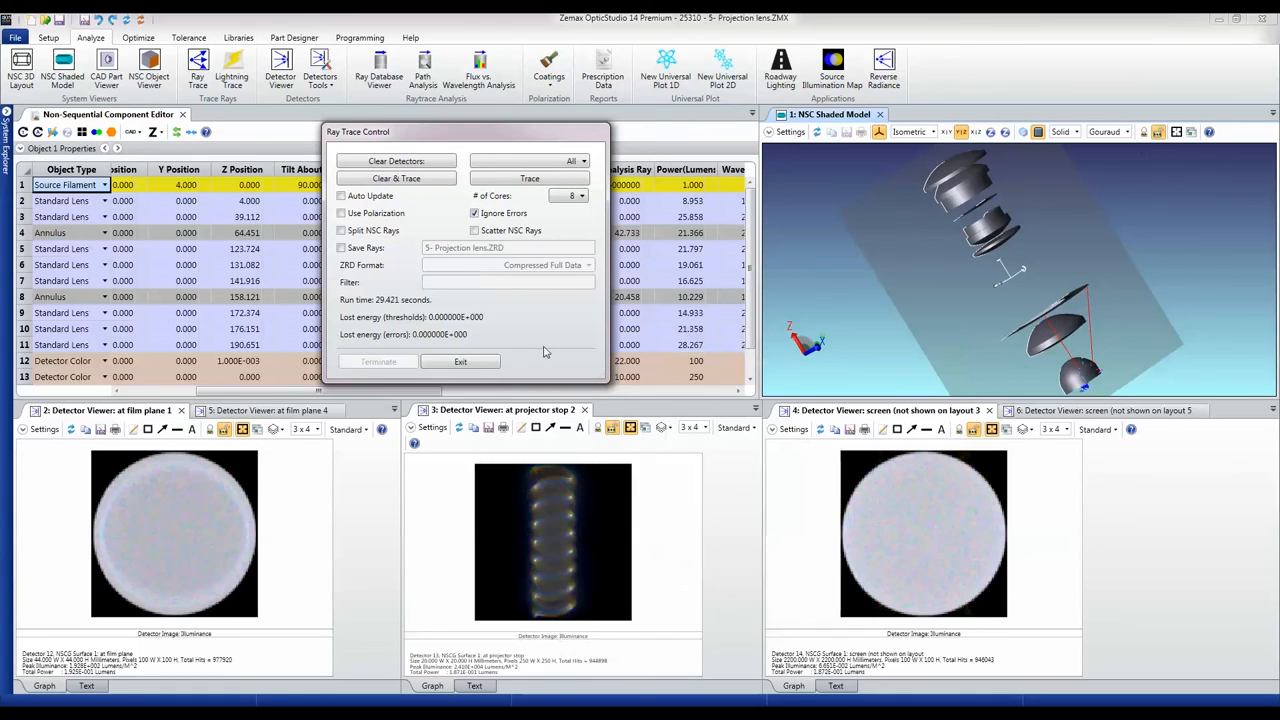
- Exit Ray Trace Control to view the bluish-white detector images
{"action": "left_click", "coordinate": [460, 361]}
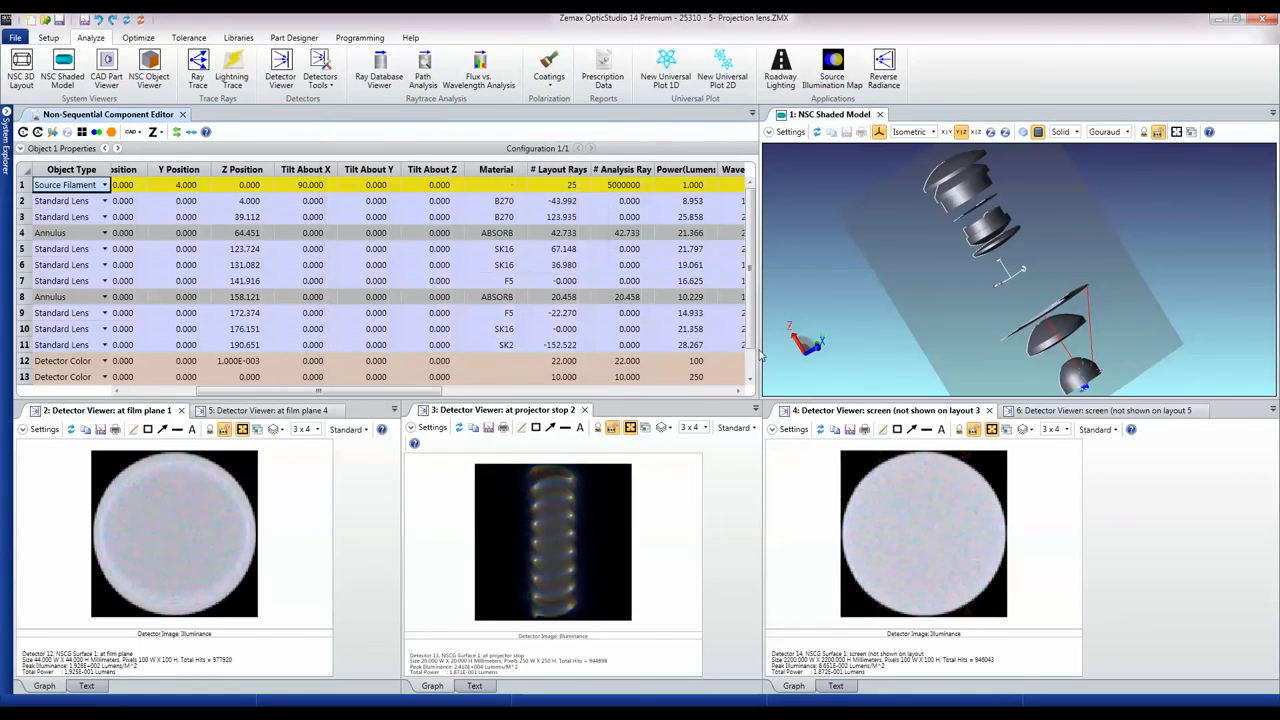
{"action": "mouse_move", "coordinate": [800, 368]}
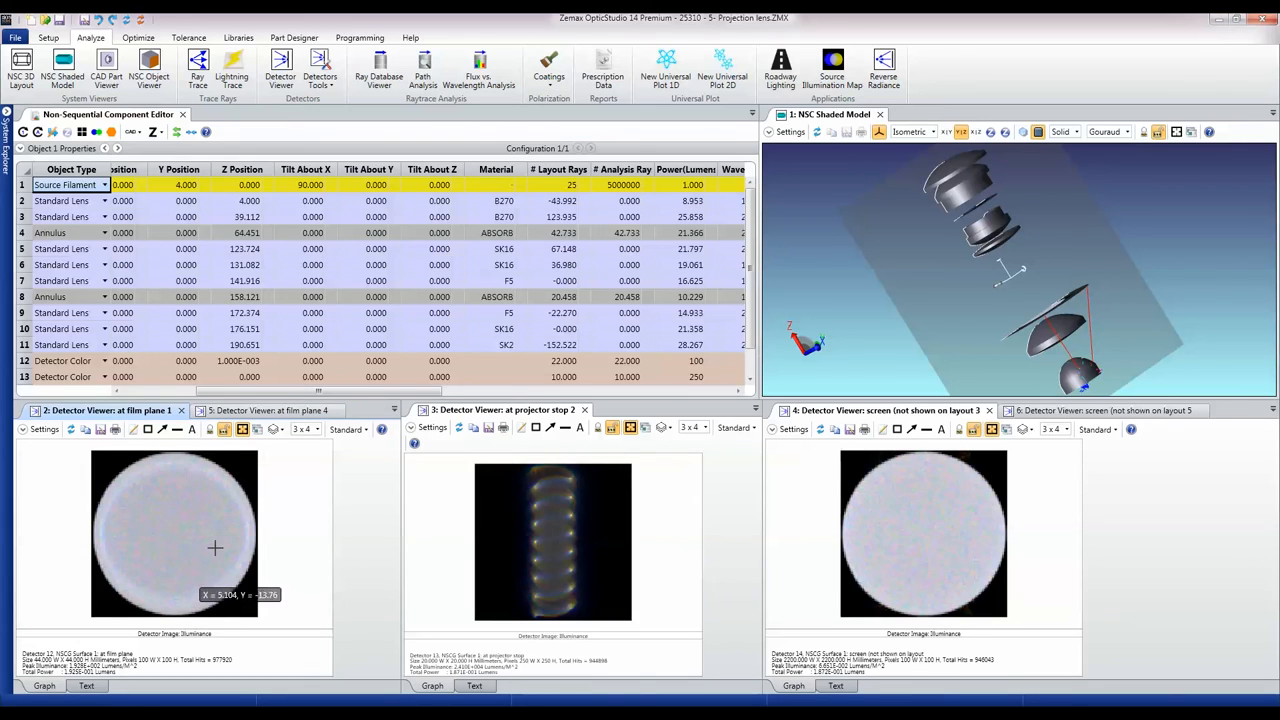
{"action": "mouse_move", "coordinate": [918, 478]}
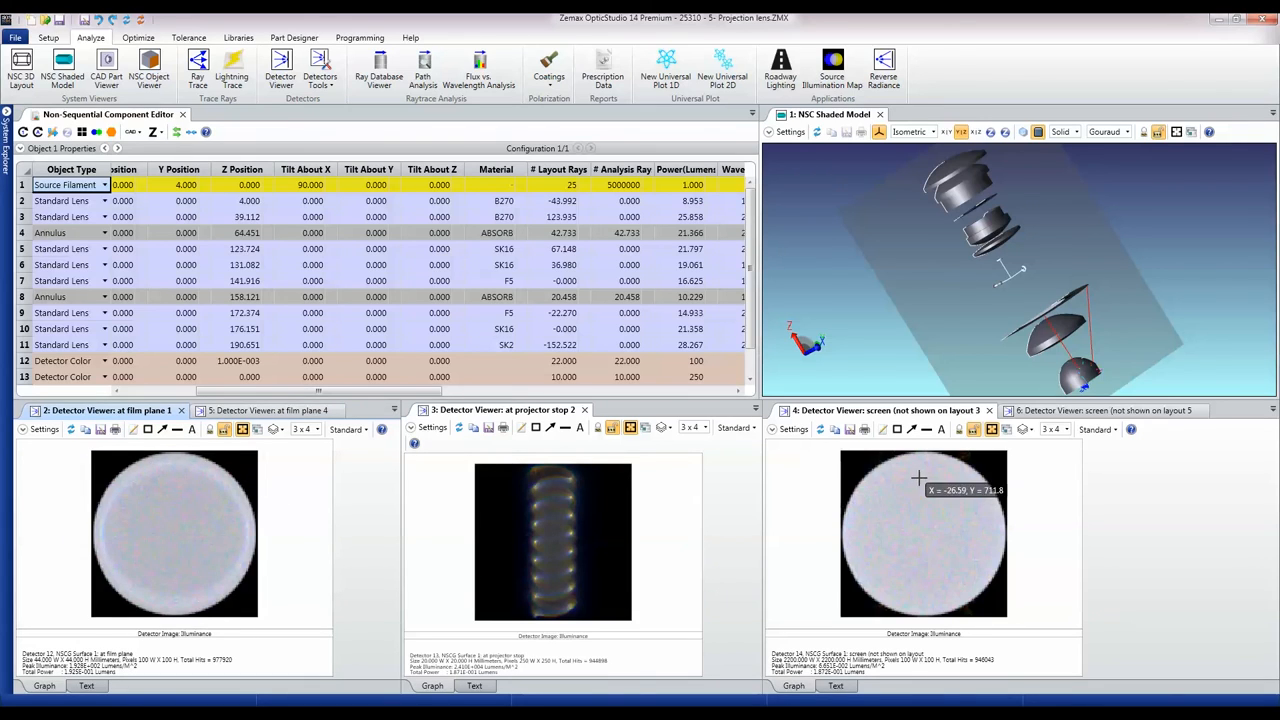
{"action": "mouse_move", "coordinate": [900, 472]}
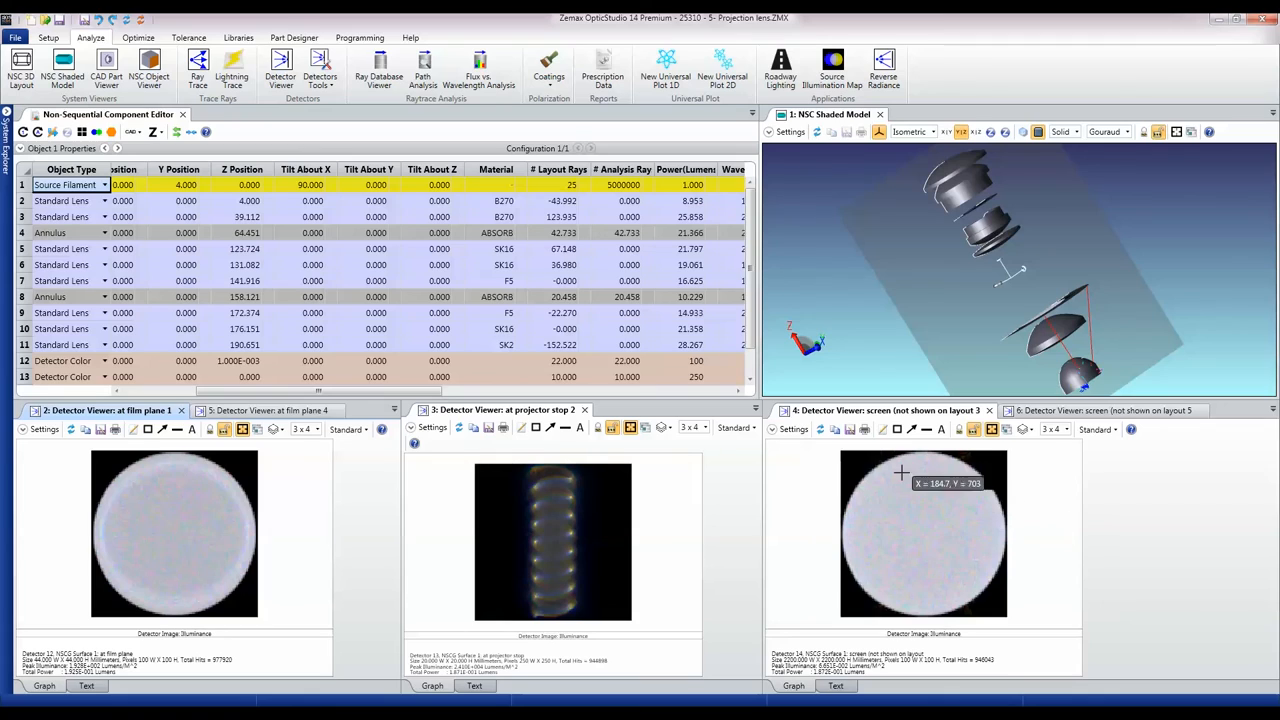
{"action": "mouse_move", "coordinate": [858, 477]}
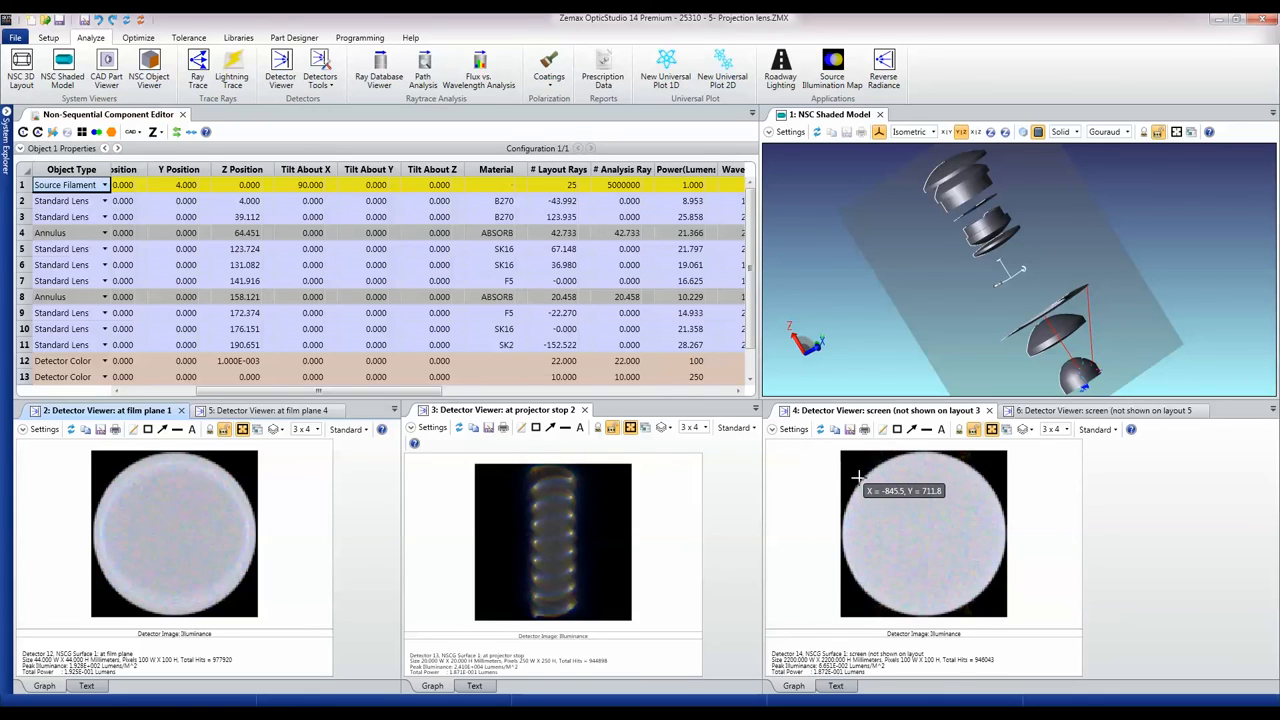
{"action": "mouse_move", "coordinate": [964, 543]}
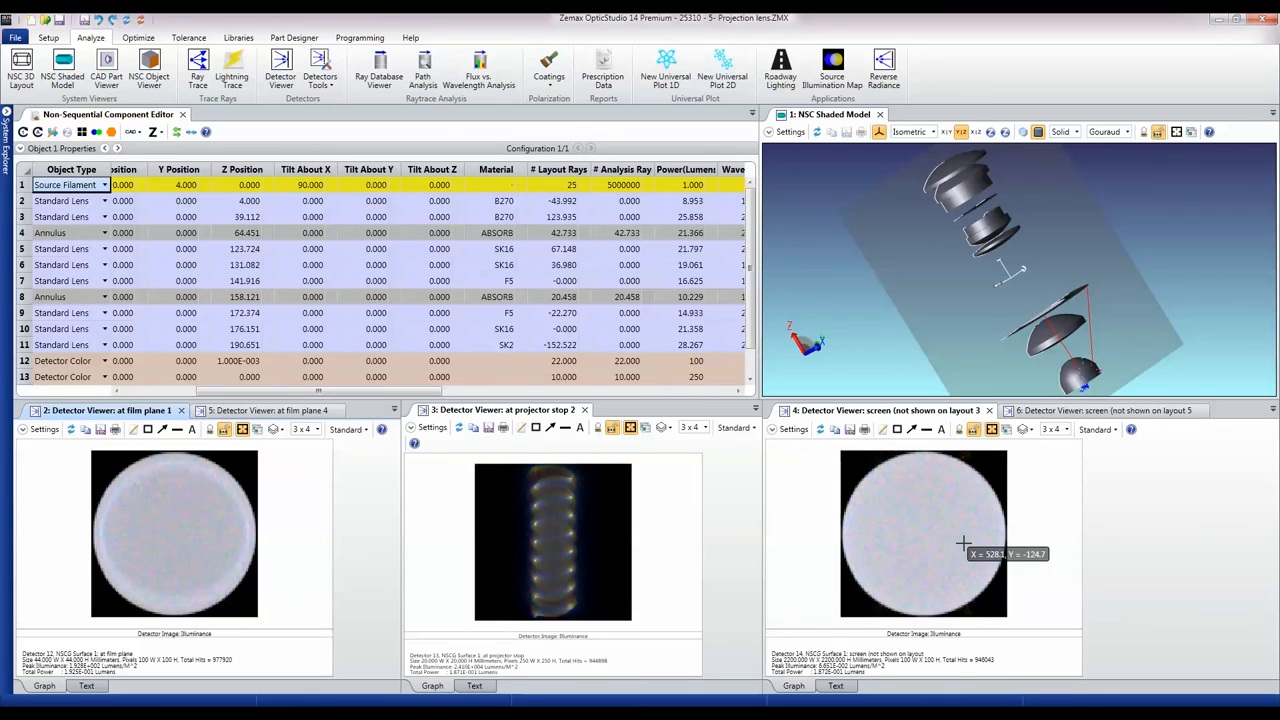